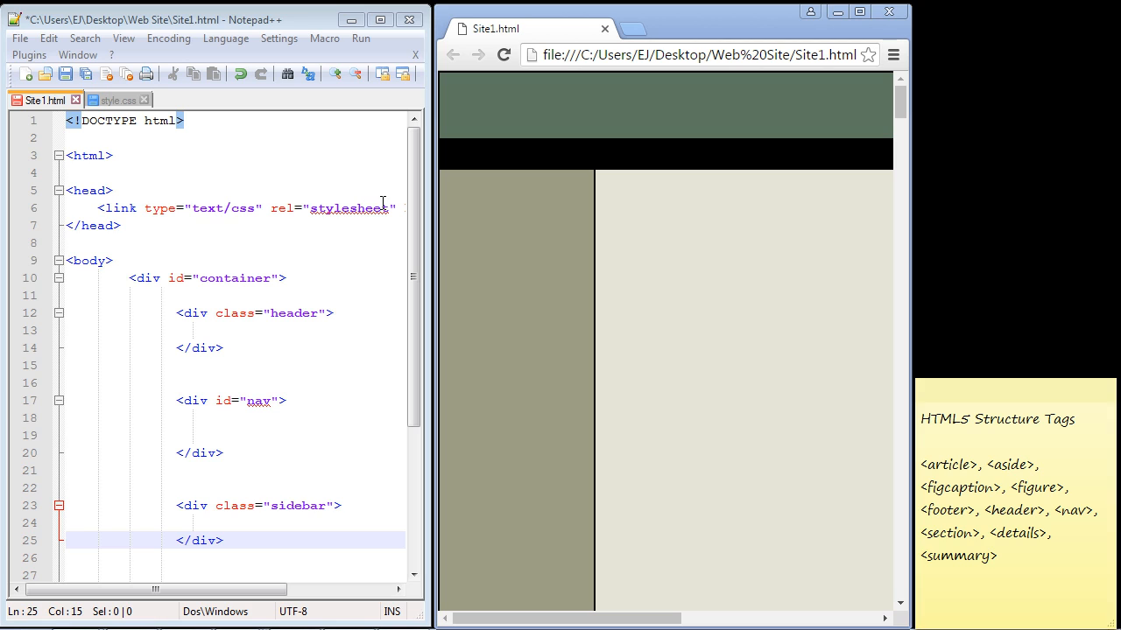
mouse_move(216, 312)
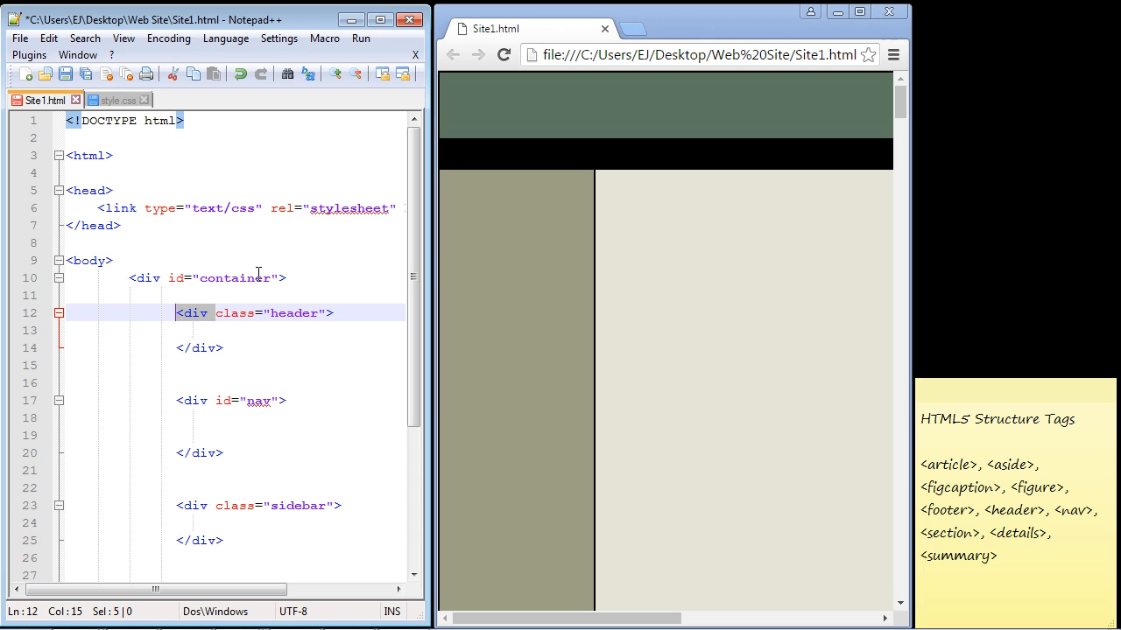
- Select the header div's tag names in Site1.html to replace them with <header>
drag(175, 311, 225, 347)
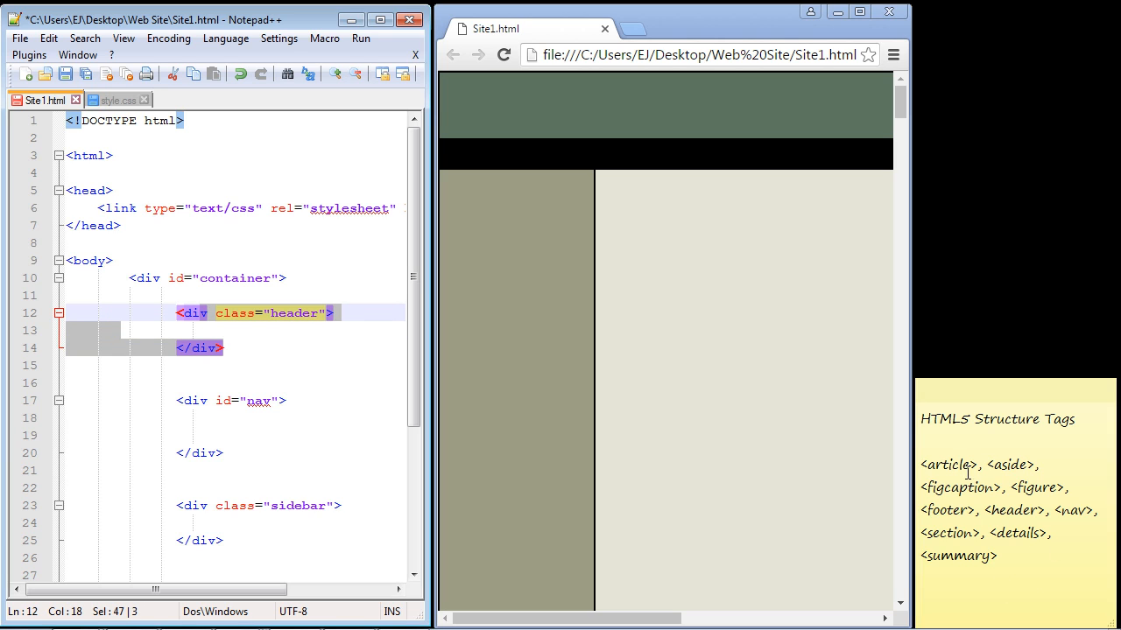
mouse_move(1008, 469)
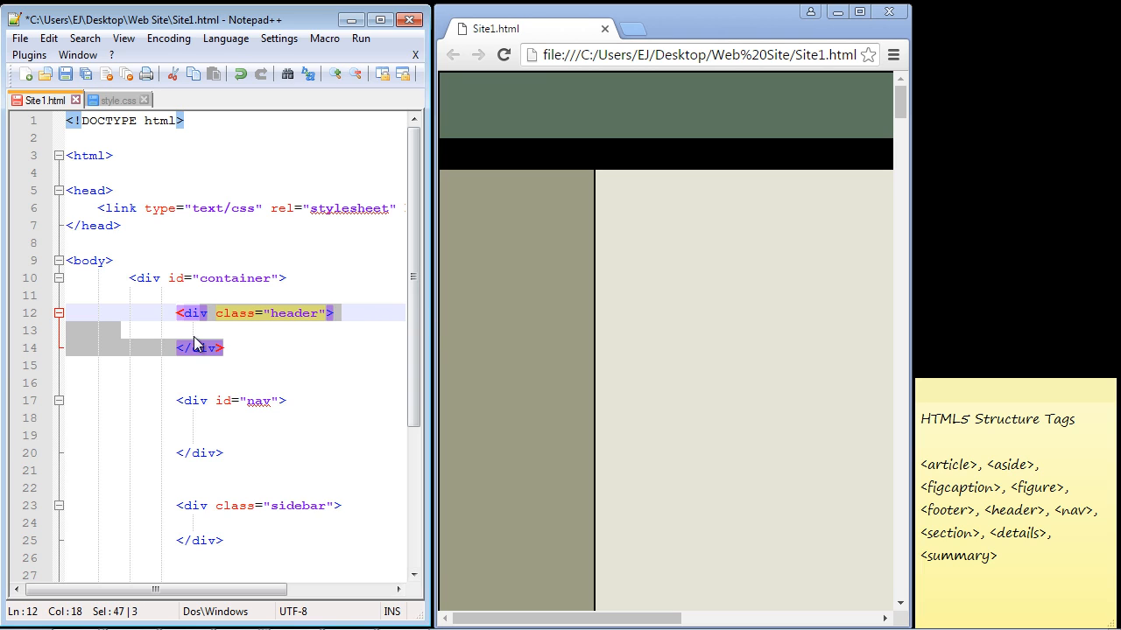
mouse_move(458, 157)
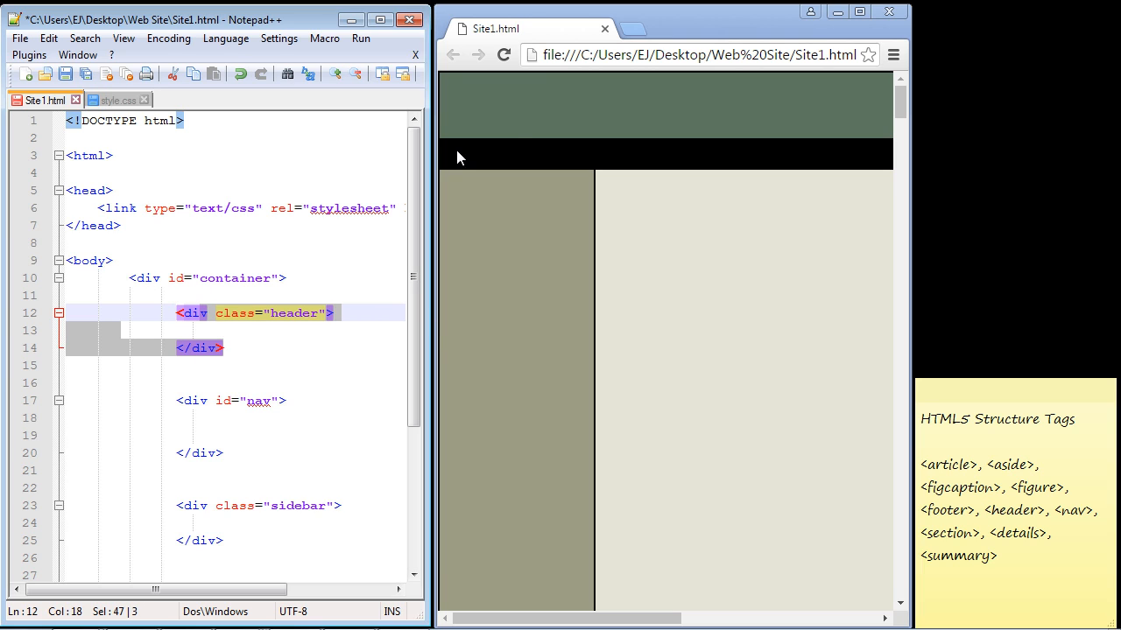
mouse_move(248, 352)
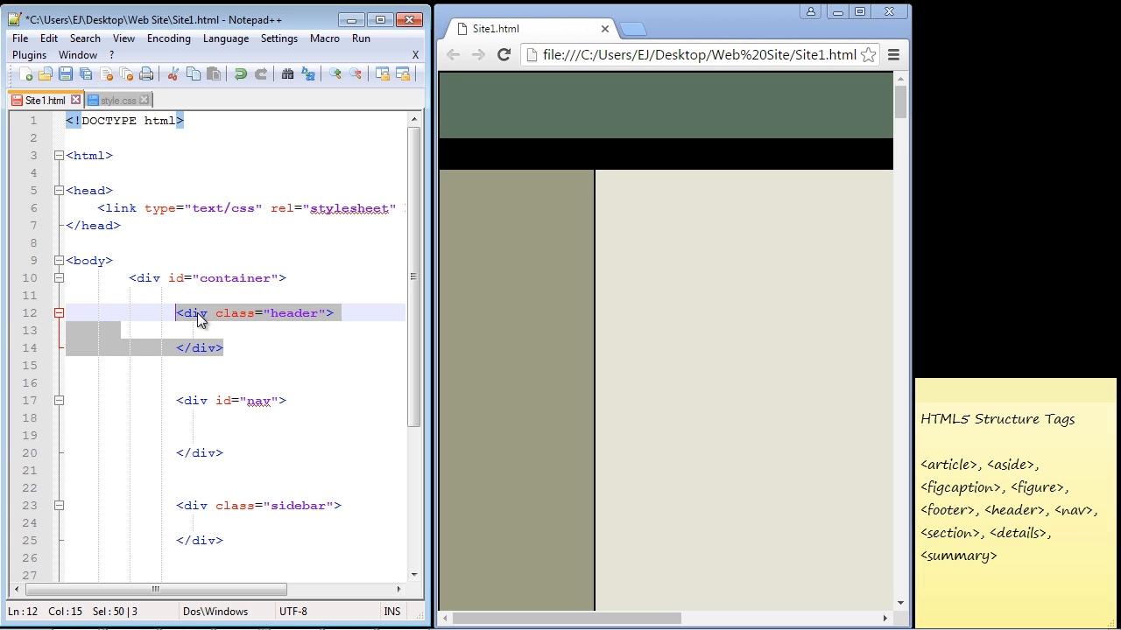
mouse_move(219, 322)
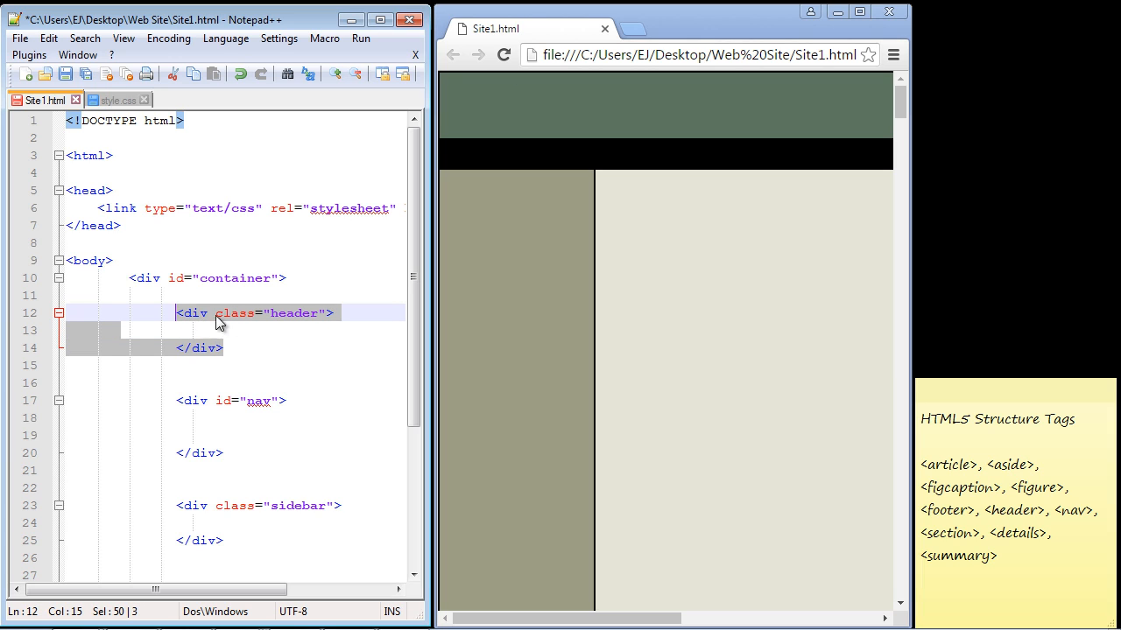
mouse_move(280, 322)
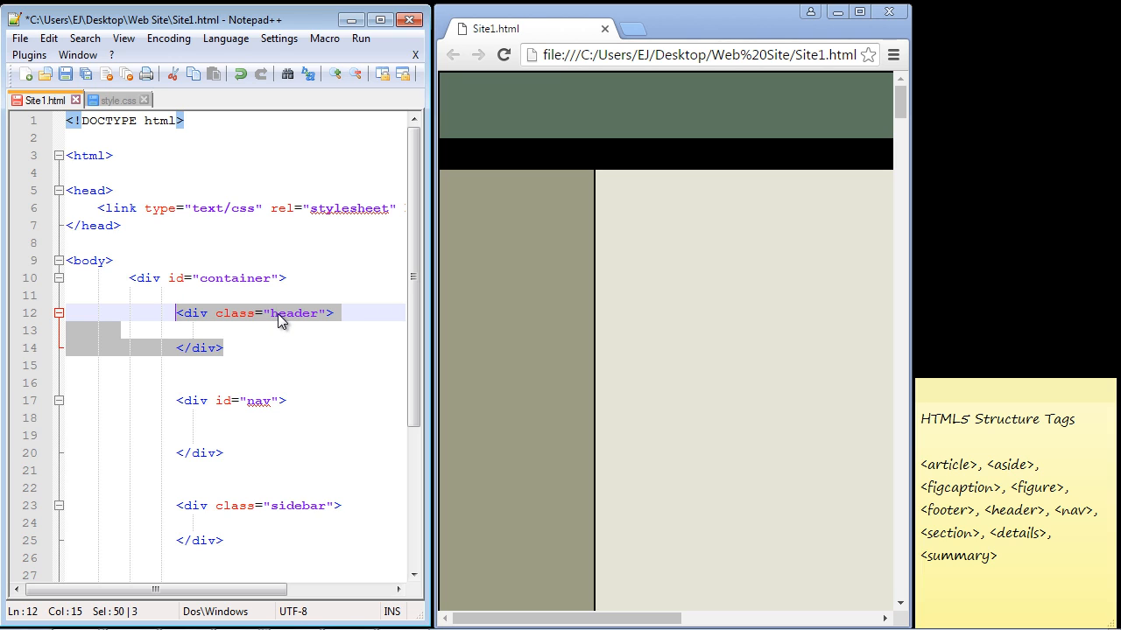
mouse_move(1012, 498)
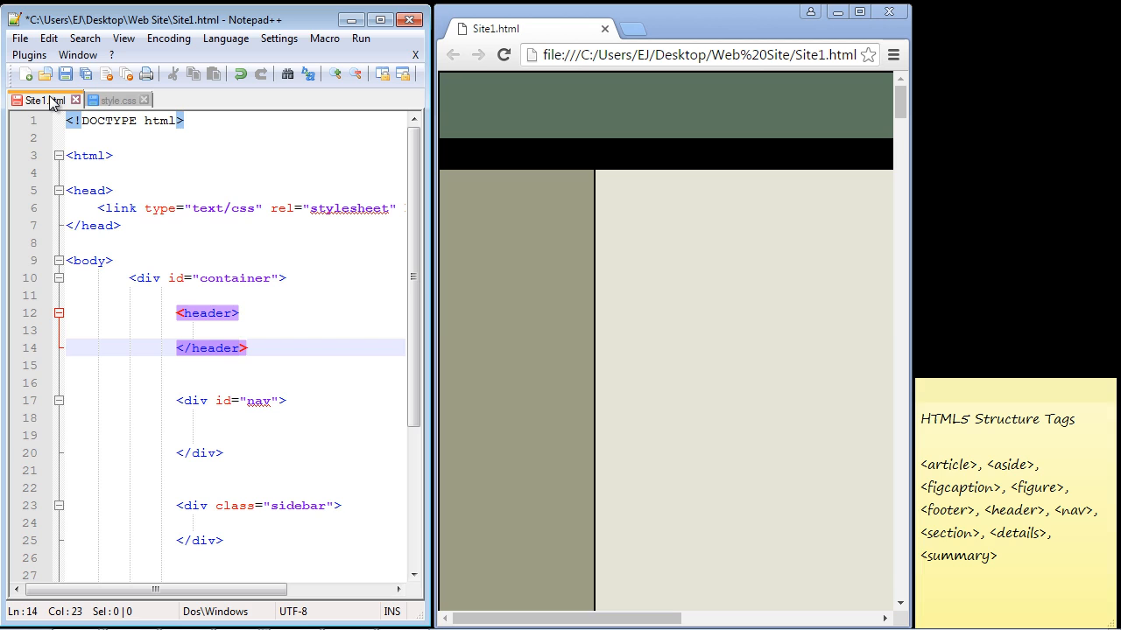
mouse_move(114, 98)
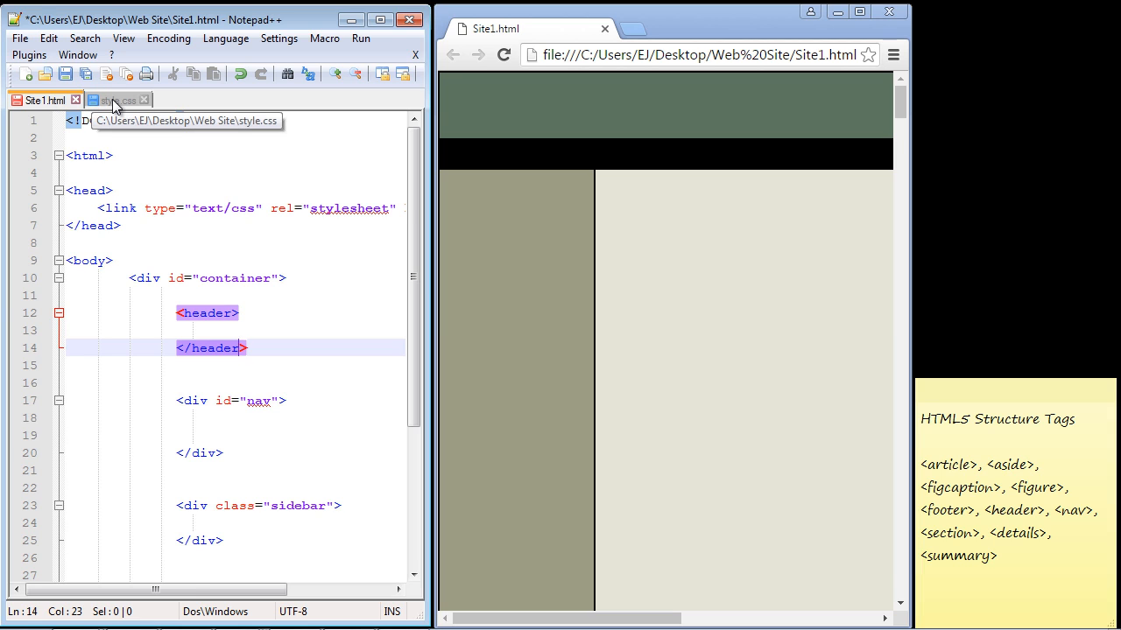
- Switch to style.css to view the .header rule, then return to Site1.html
click(114, 98)
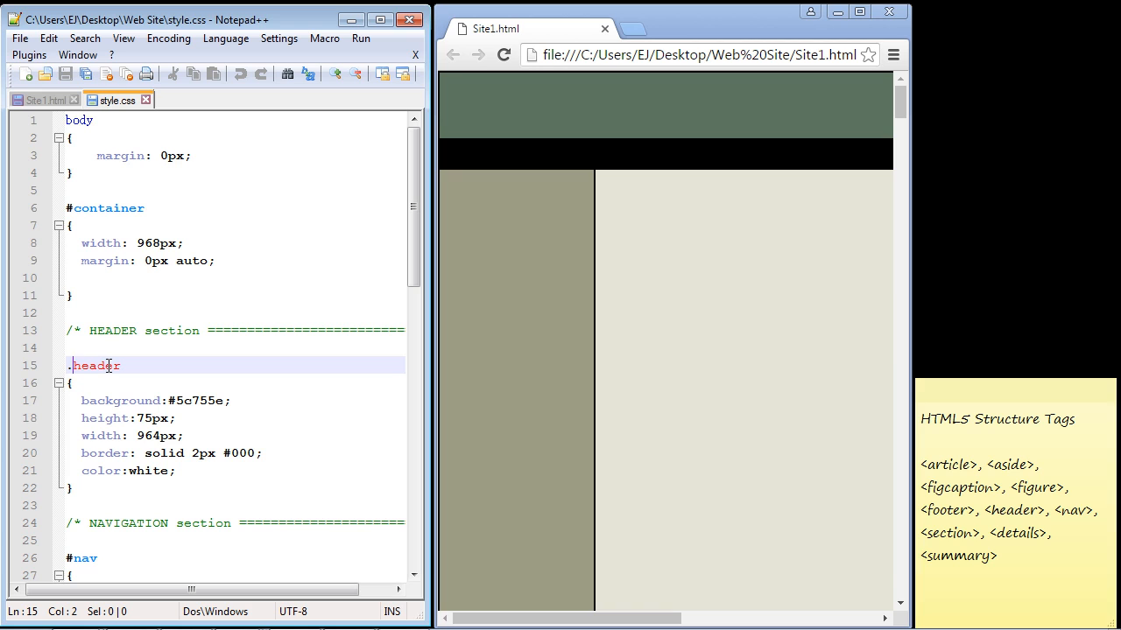
click(44, 98)
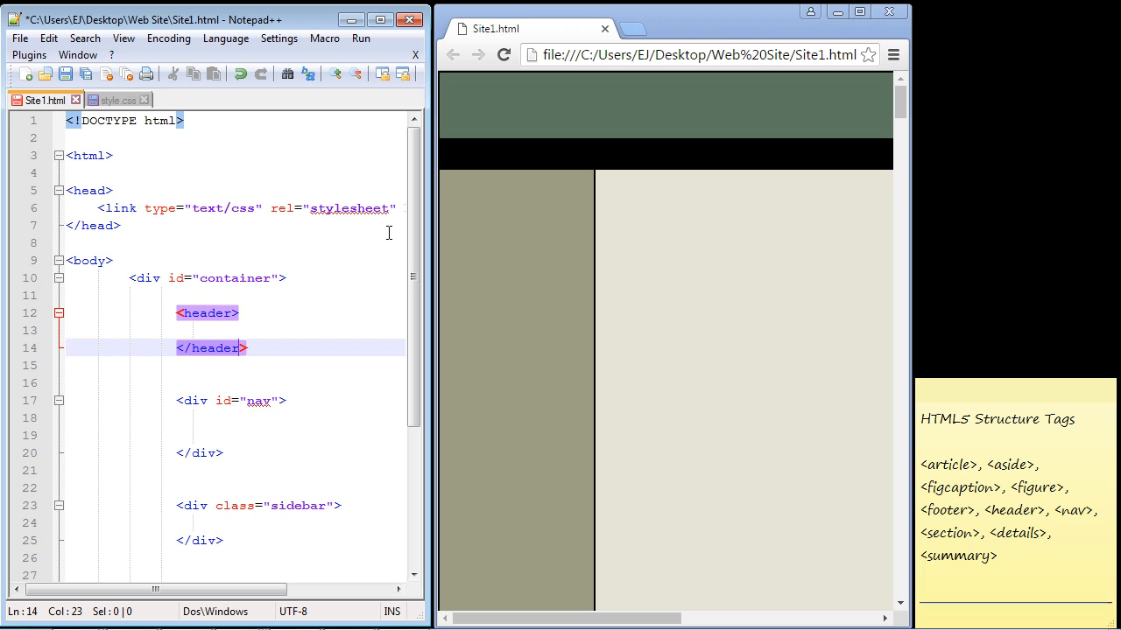
mouse_move(316, 224)
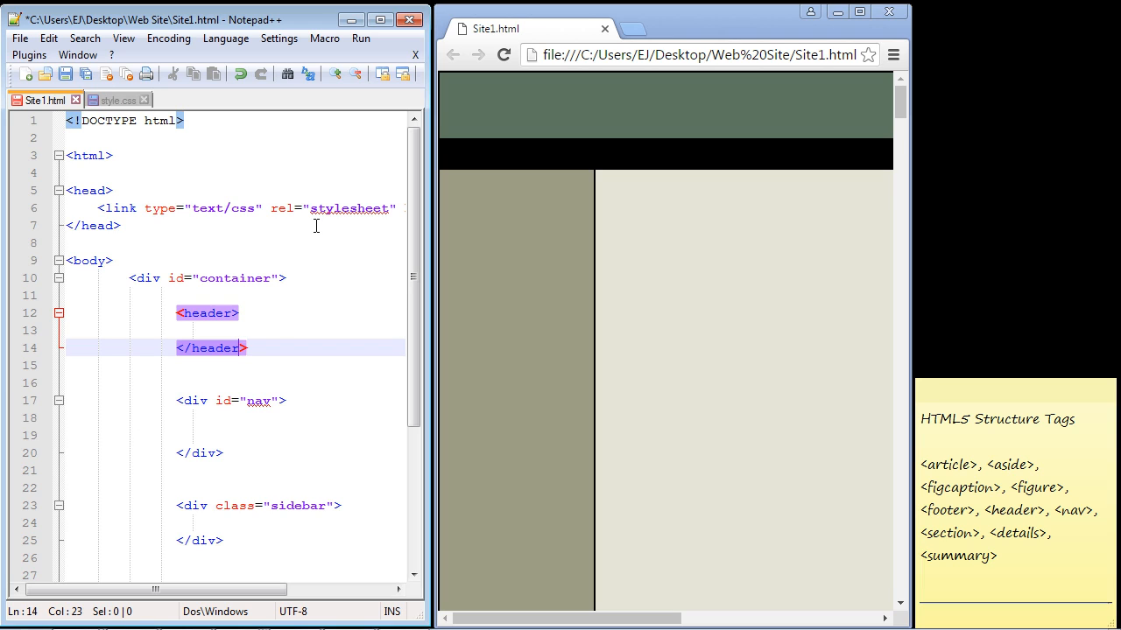
mouse_move(382, 217)
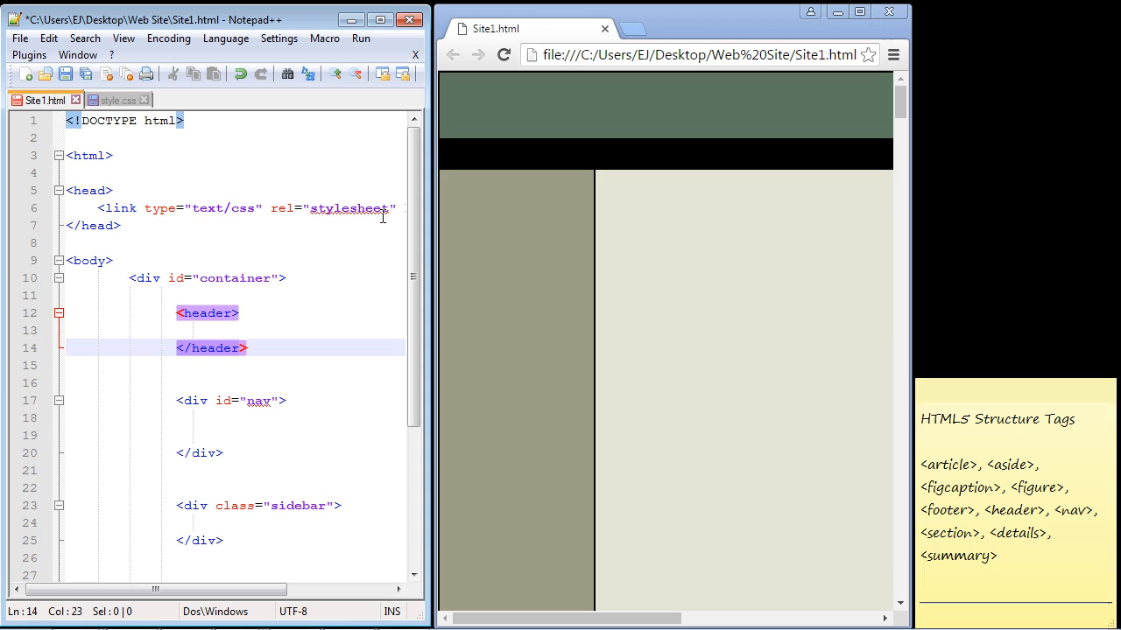
mouse_move(336, 231)
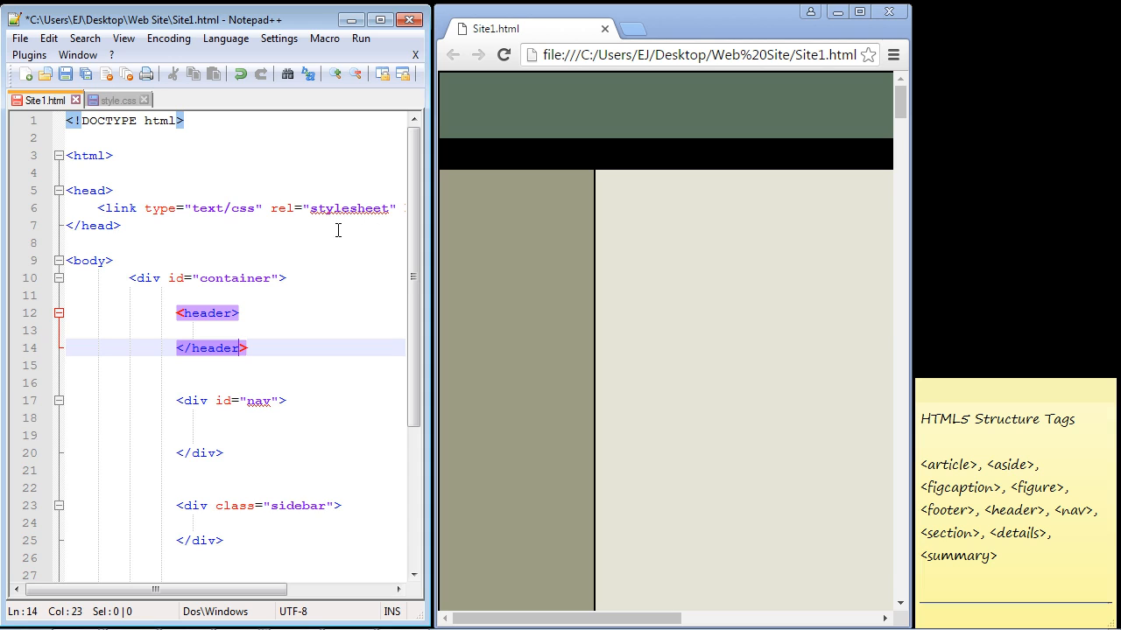
mouse_move(784, 406)
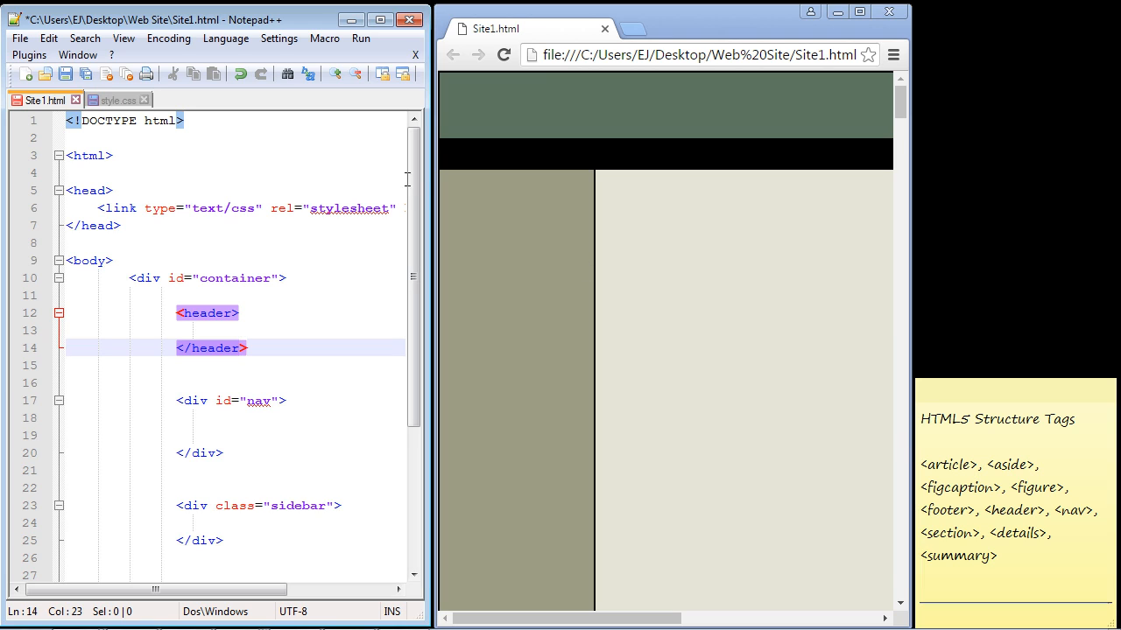
mouse_move(551, 192)
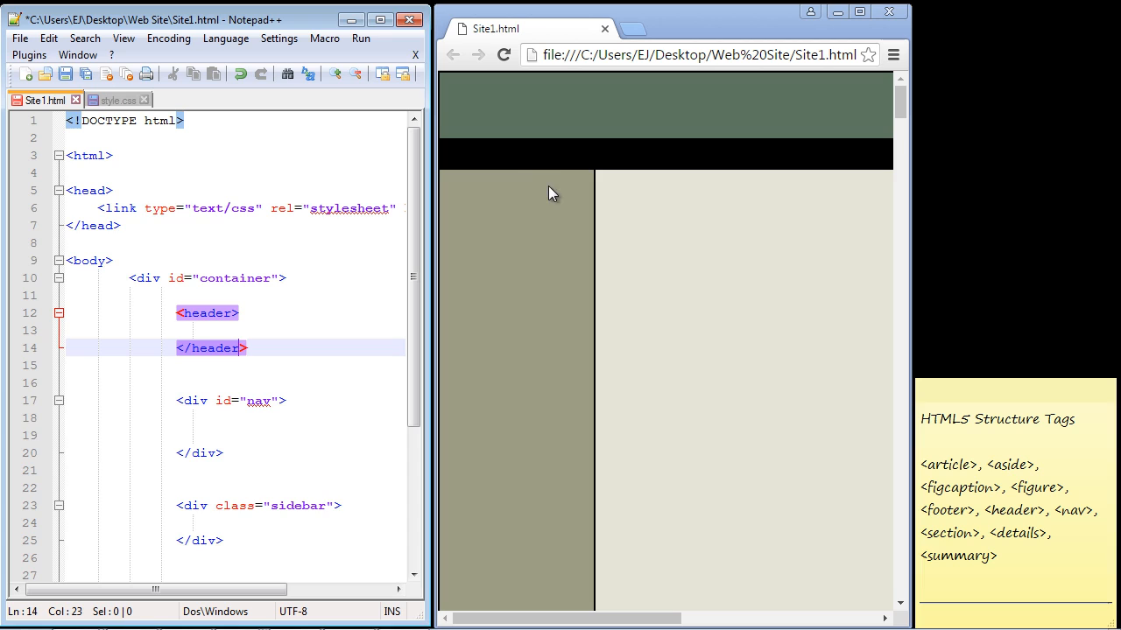
mouse_move(637, 178)
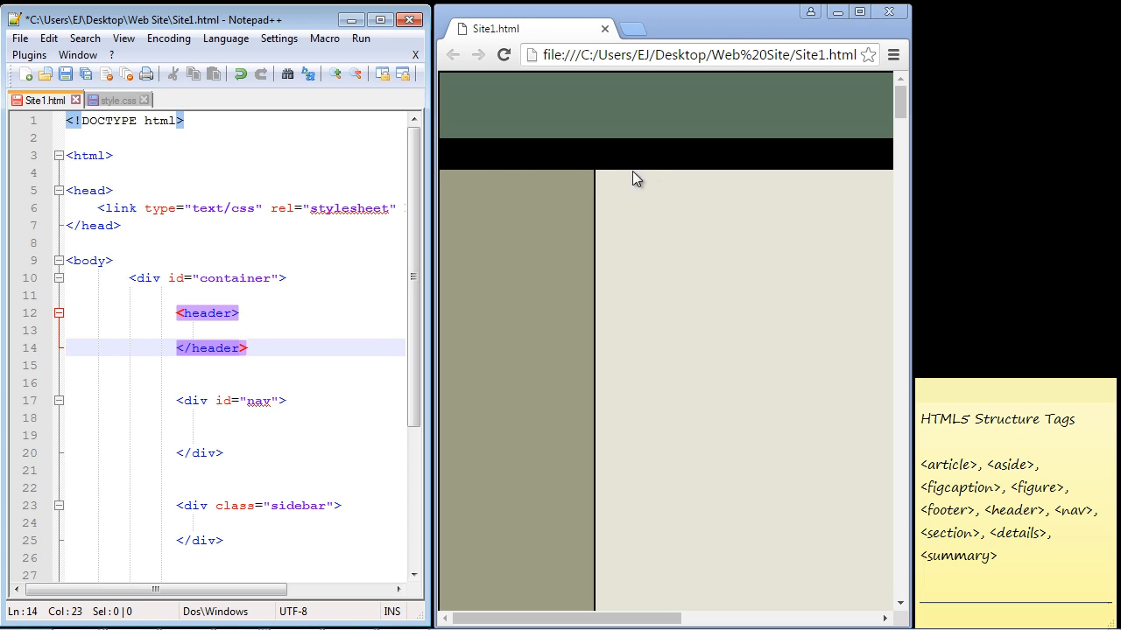
mouse_move(648, 179)
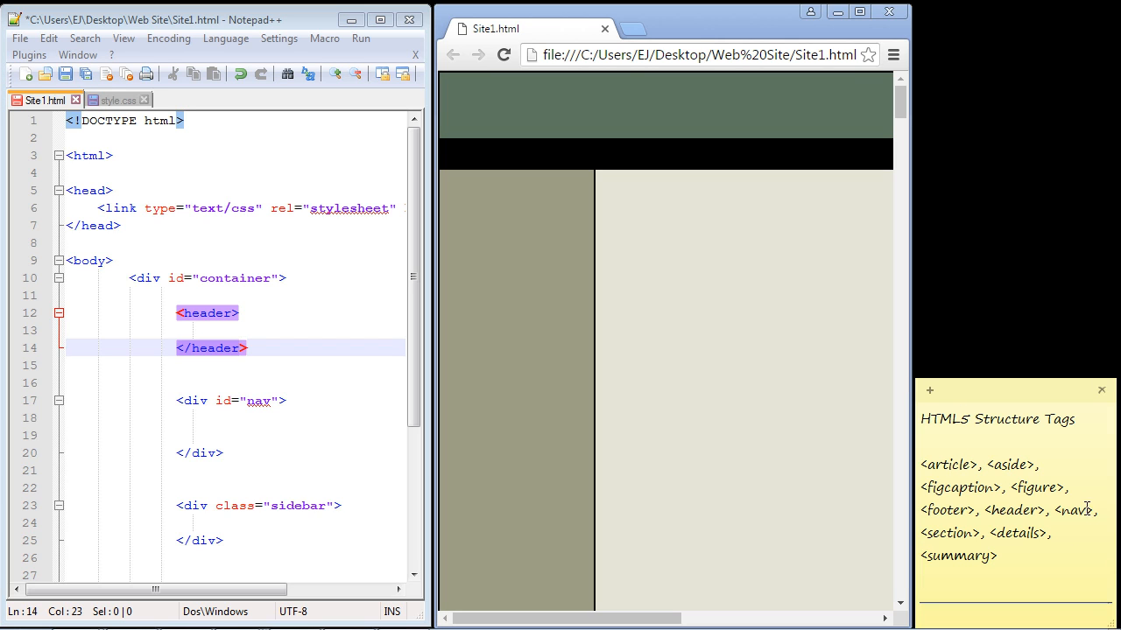
- Pick the nav tag name from the notes and begin editing the nav div's tags
double_click(1072, 509)
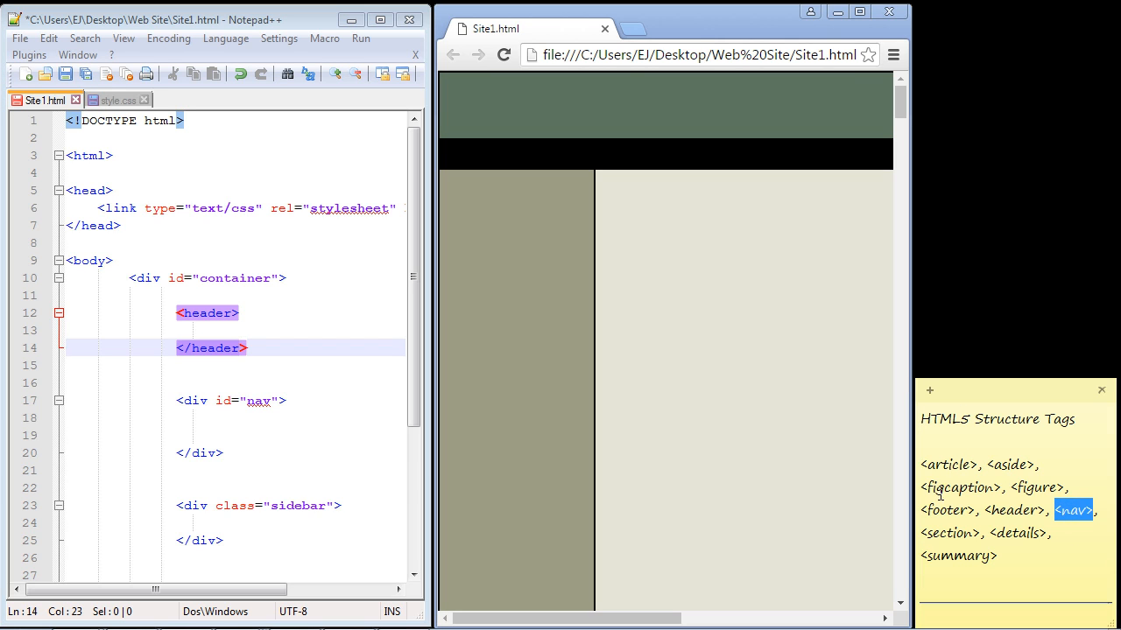
click(273, 399)
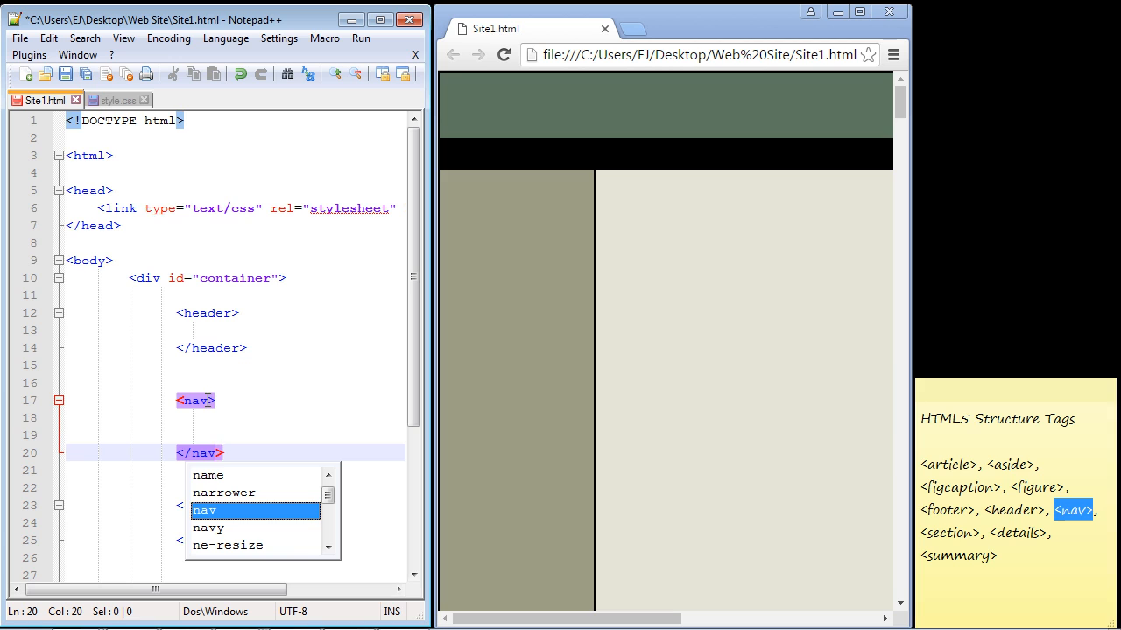
mouse_move(352, 244)
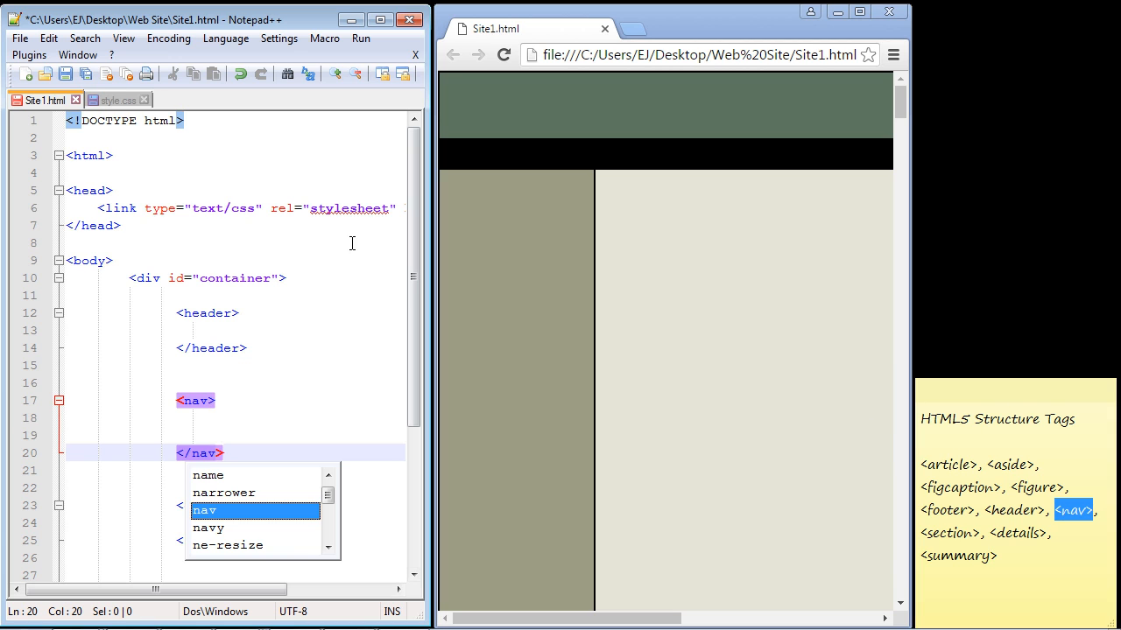
- Scroll style.css to the #nav rule, then return to Site1.html and scroll down
click(115, 98)
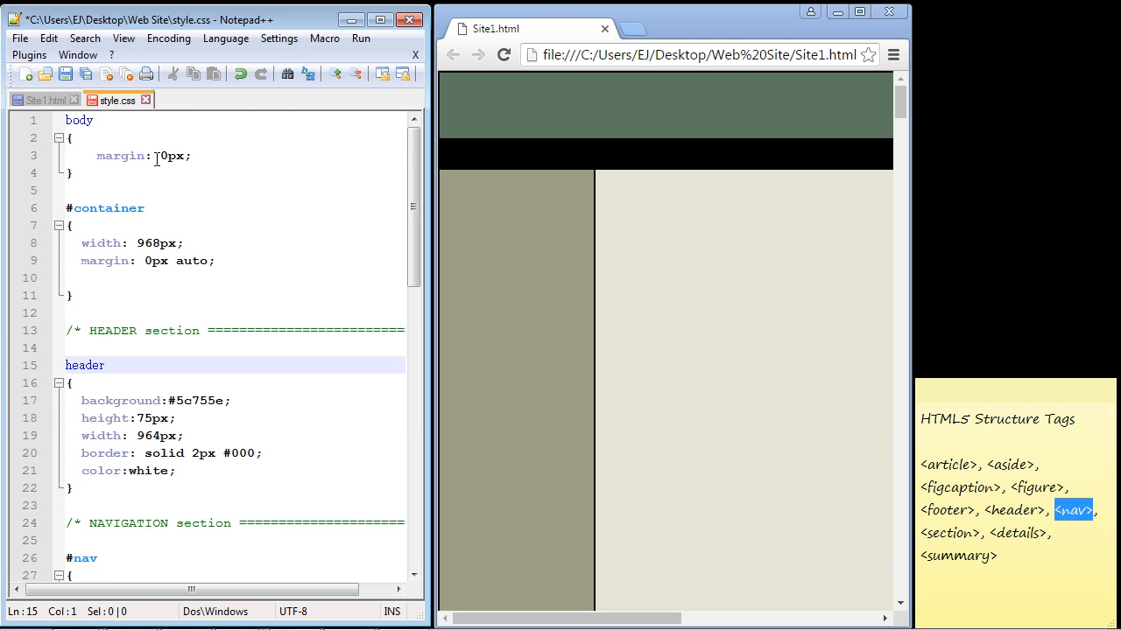
scroll(down, 3)
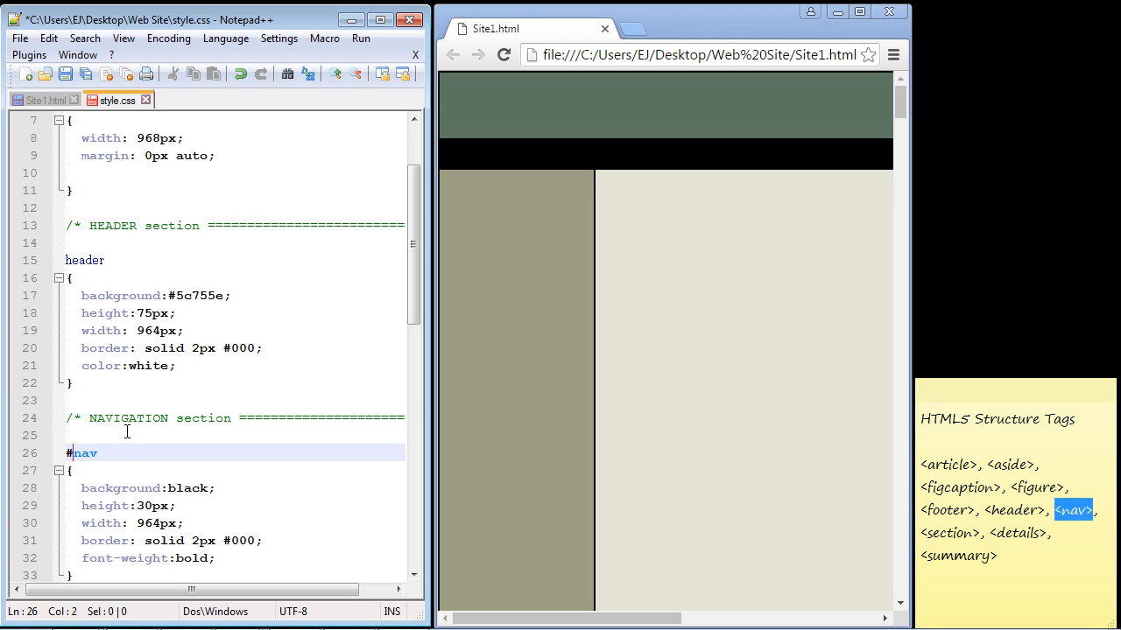
click(39, 100)
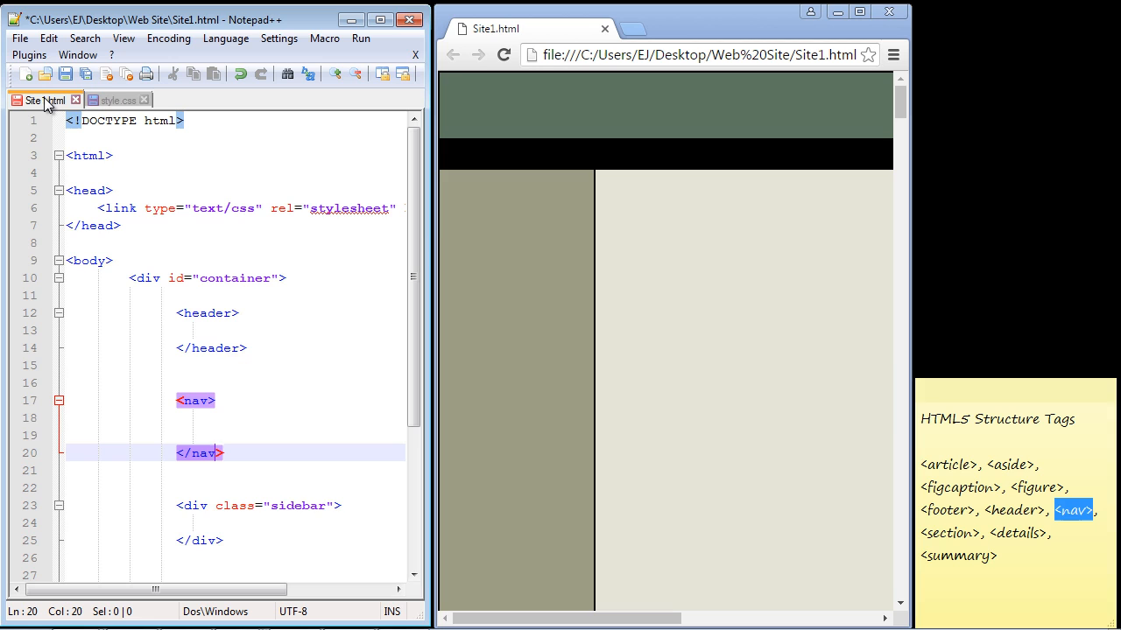
scroll(down, 3)
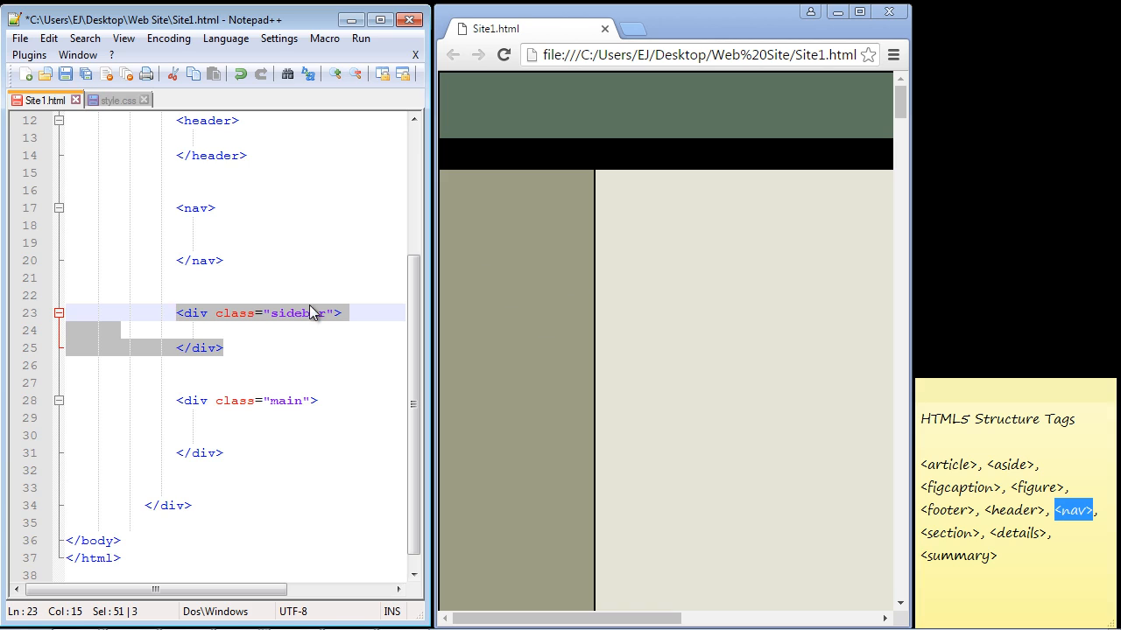
mouse_move(1021, 469)
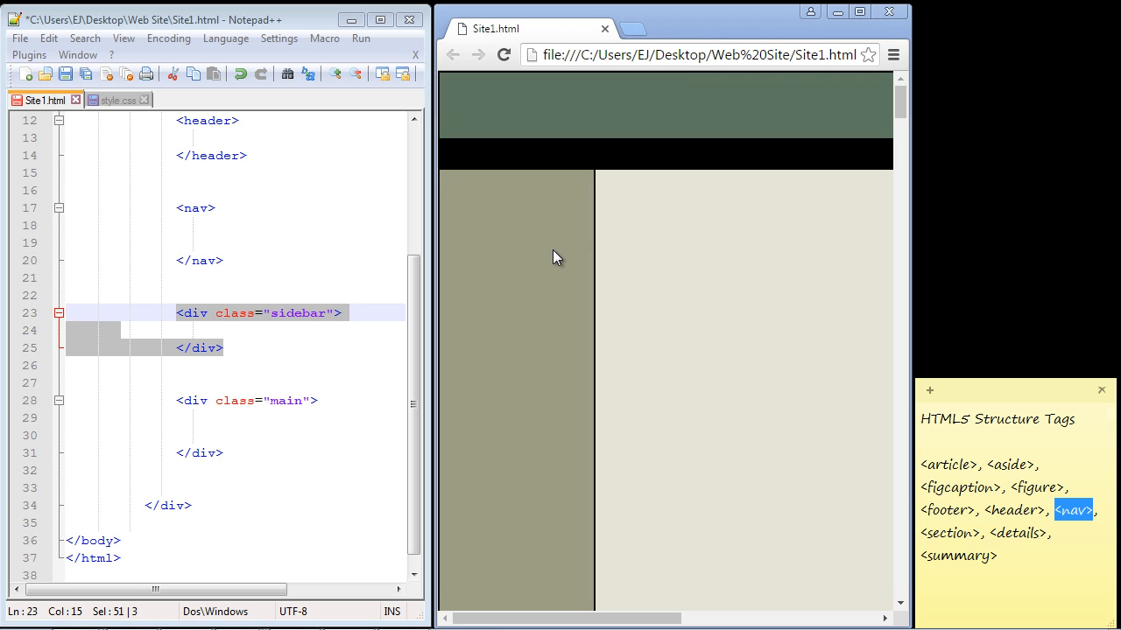
mouse_move(526, 210)
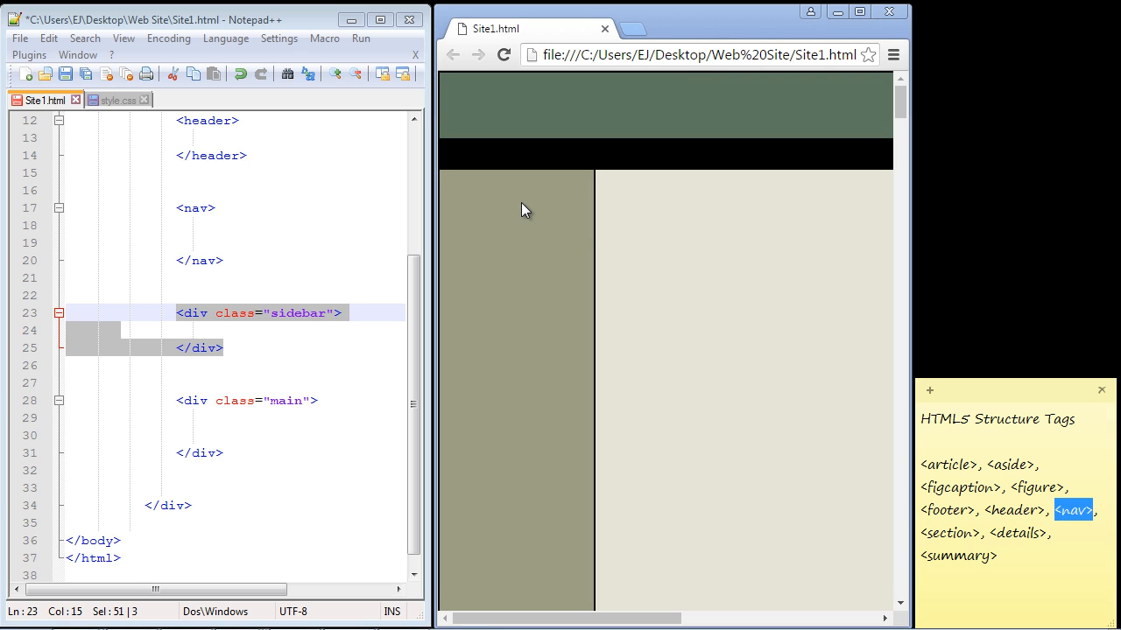
mouse_move(739, 345)
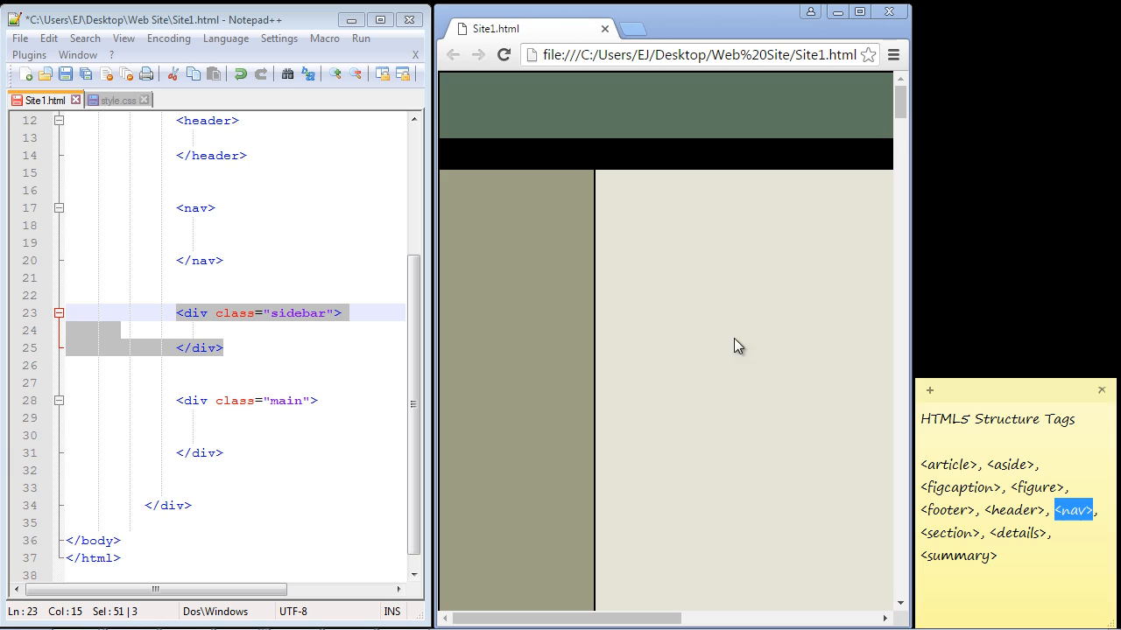
mouse_move(446, 278)
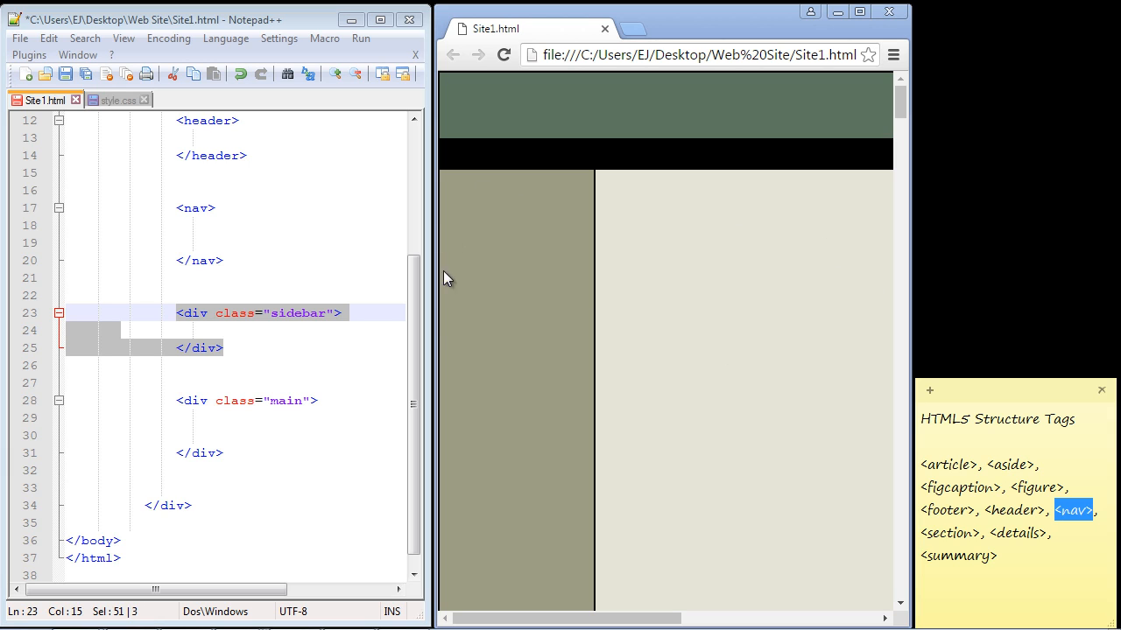
mouse_move(515, 251)
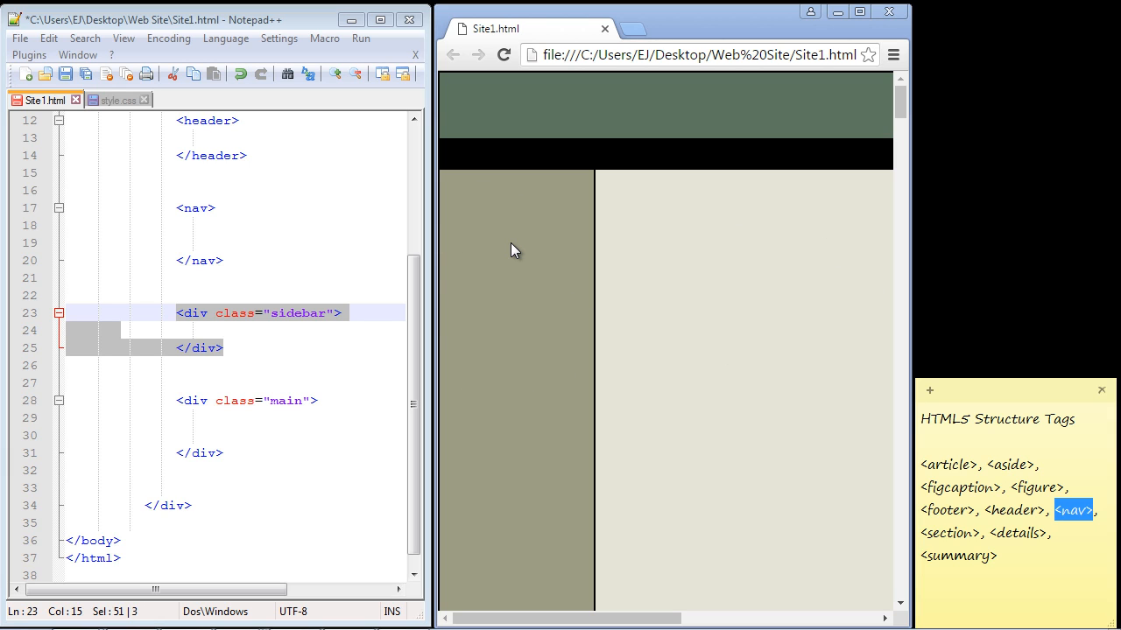
click(190, 312)
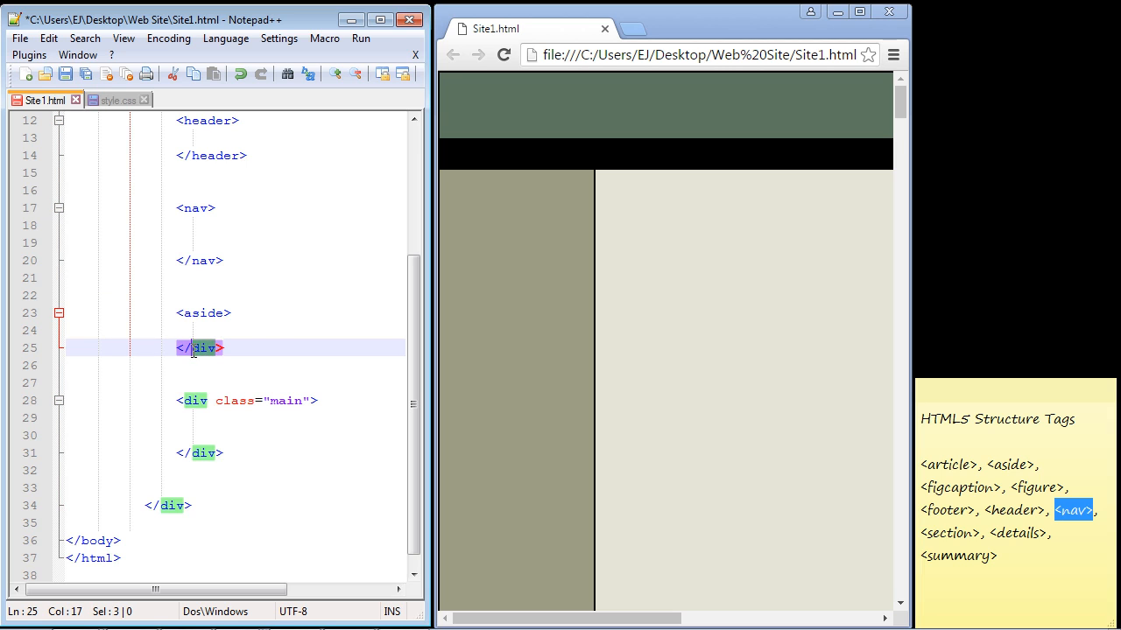
- Rename the sidebar div to <aside> and the .sidebar rule in style.css to an aside selector
text(aside)
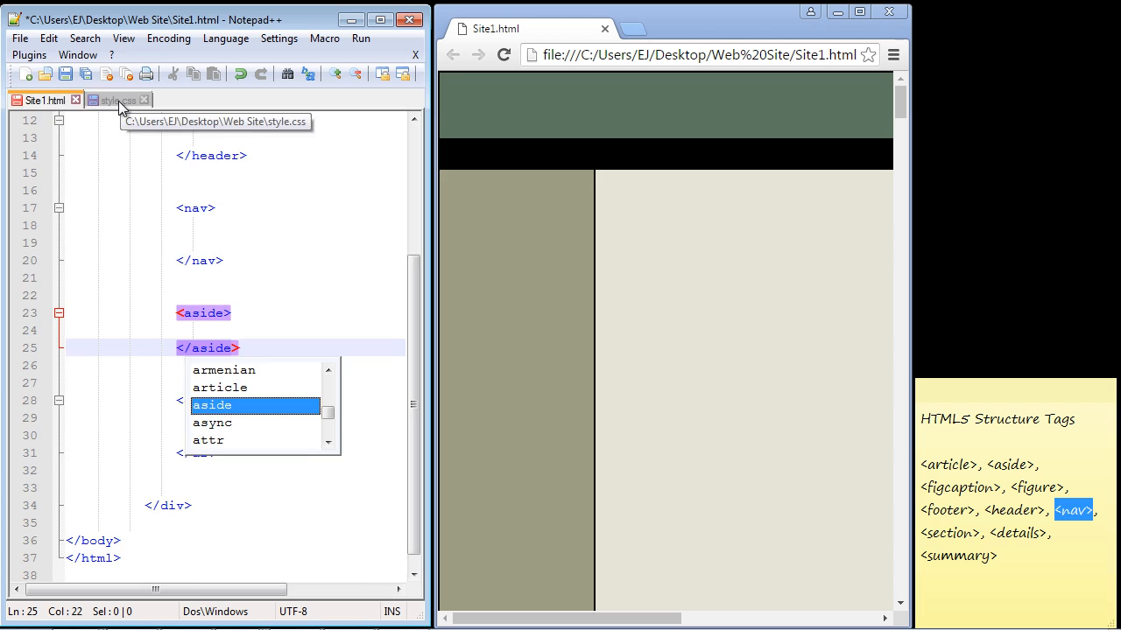
click(112, 98)
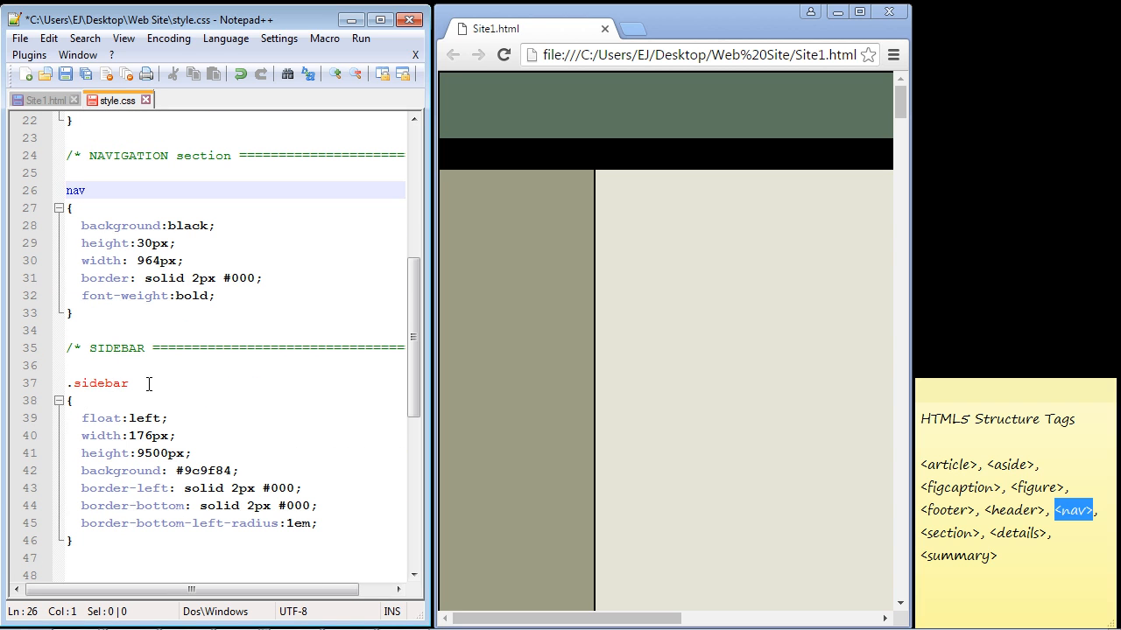
text(aa)
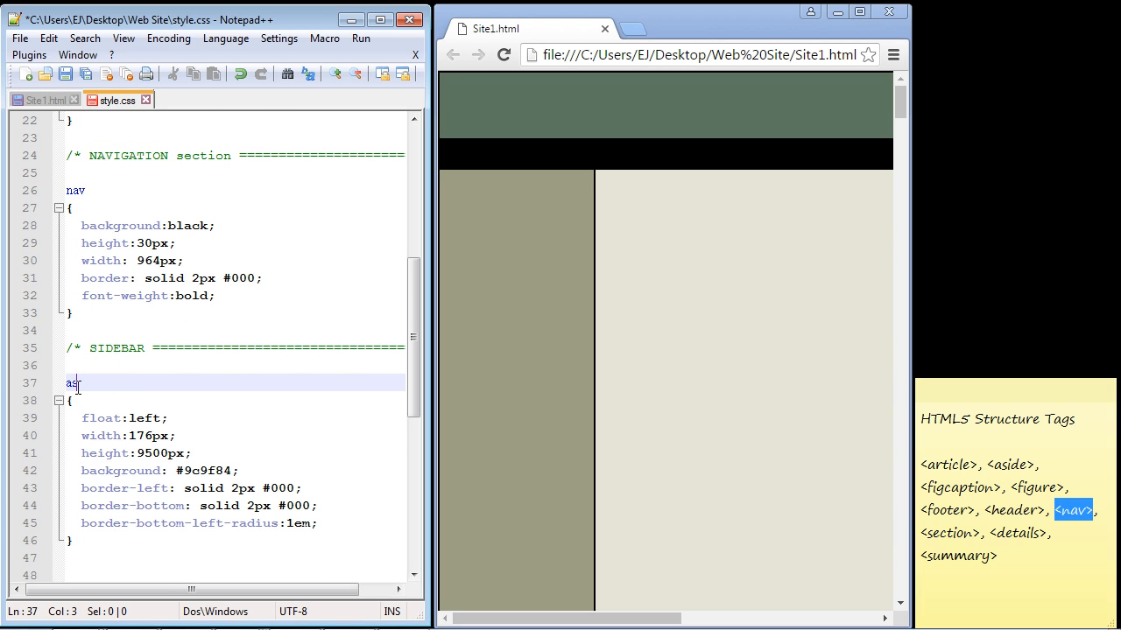
text(side)
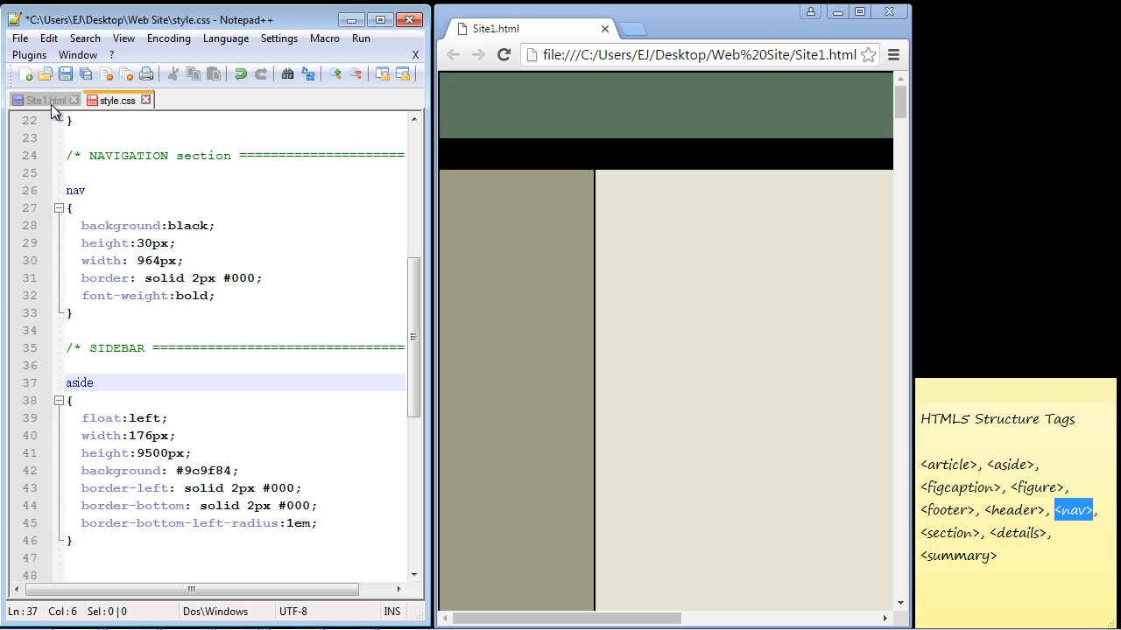
click(42, 98)
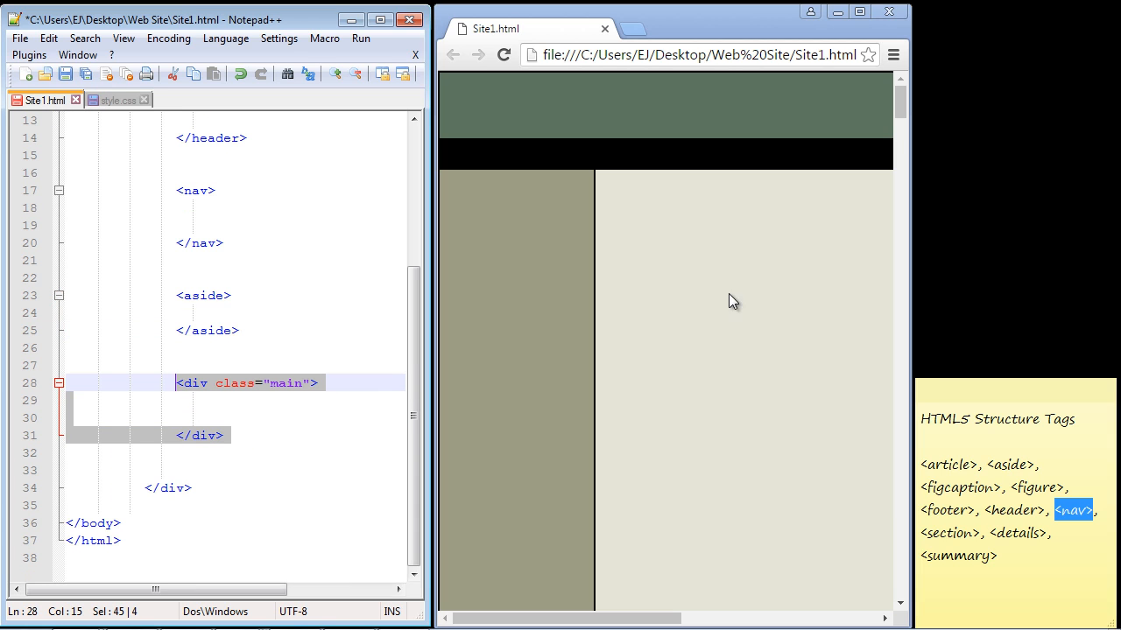
mouse_move(788, 417)
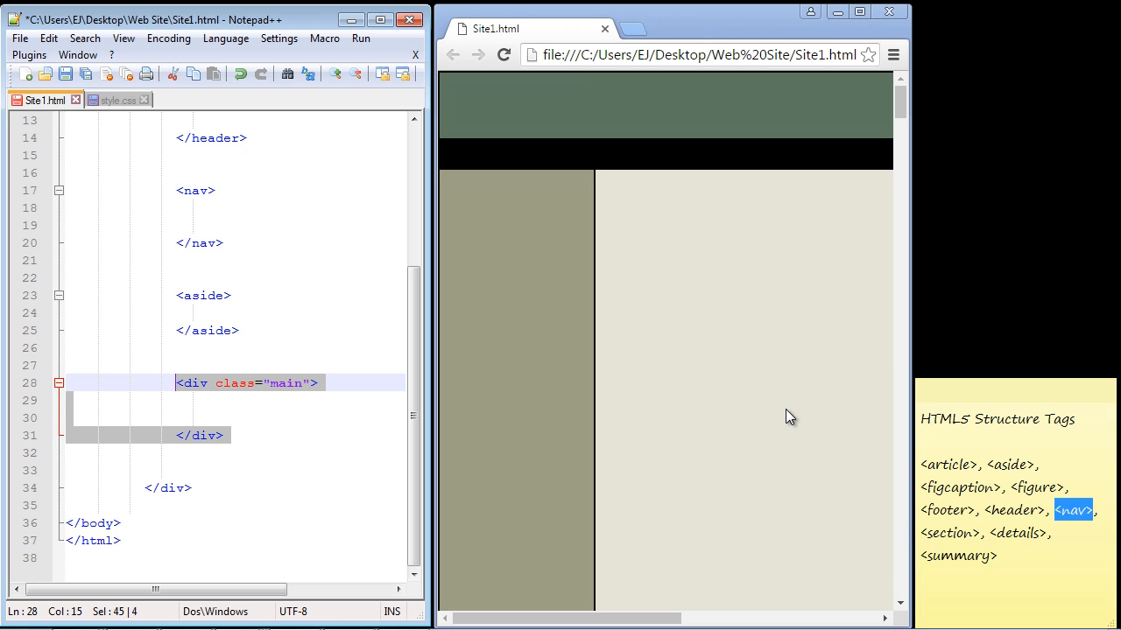
mouse_move(959, 523)
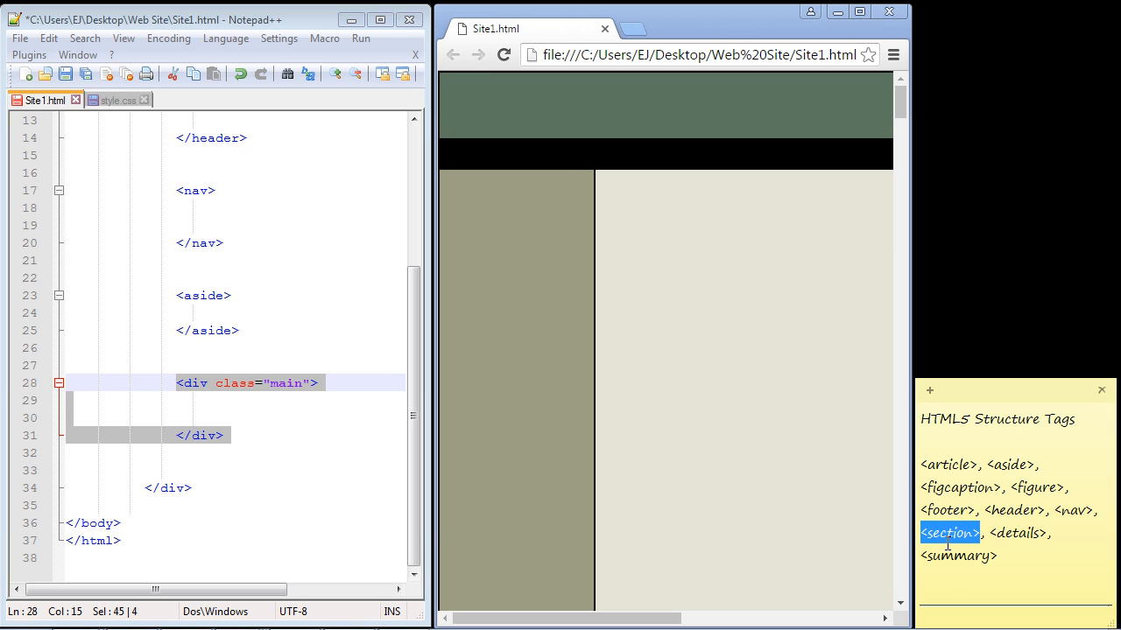
mouse_move(714, 256)
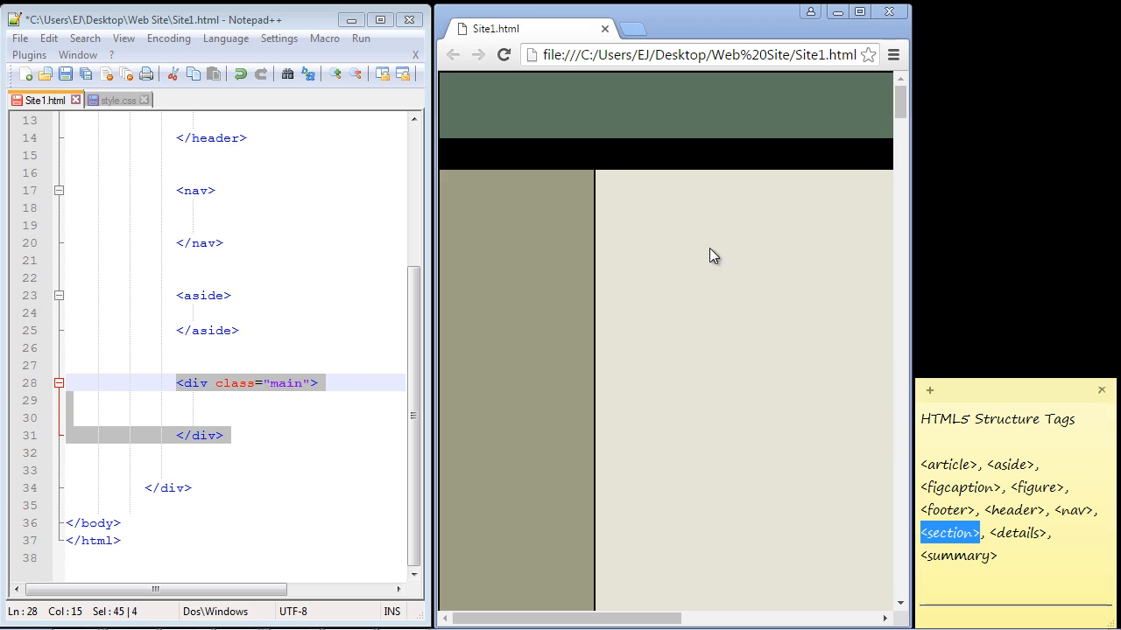
mouse_move(815, 228)
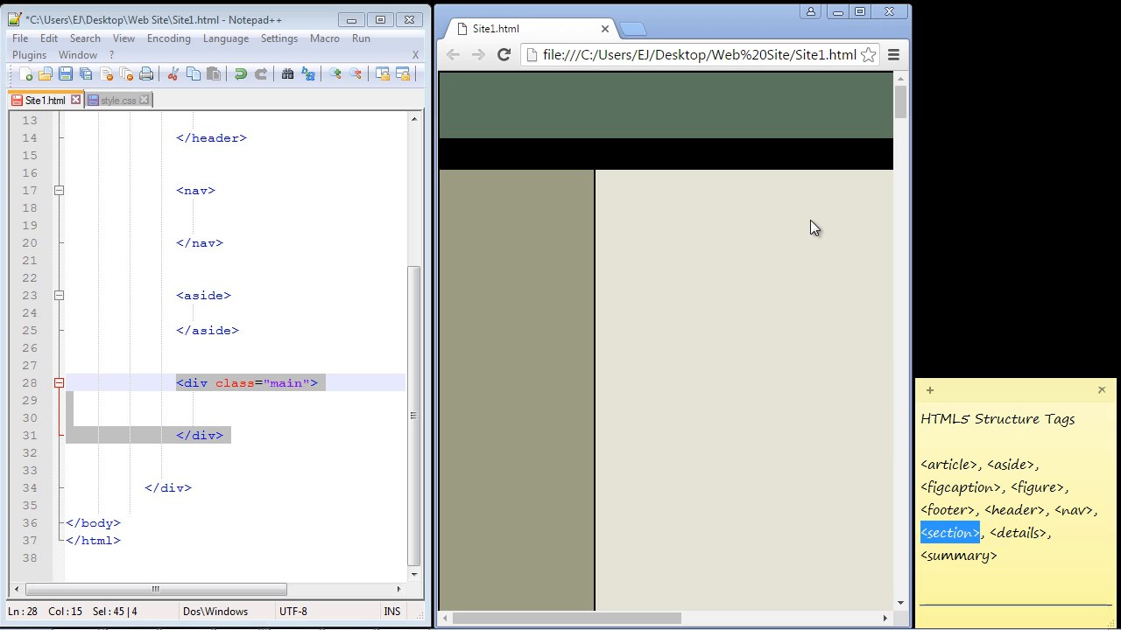
mouse_move(266, 394)
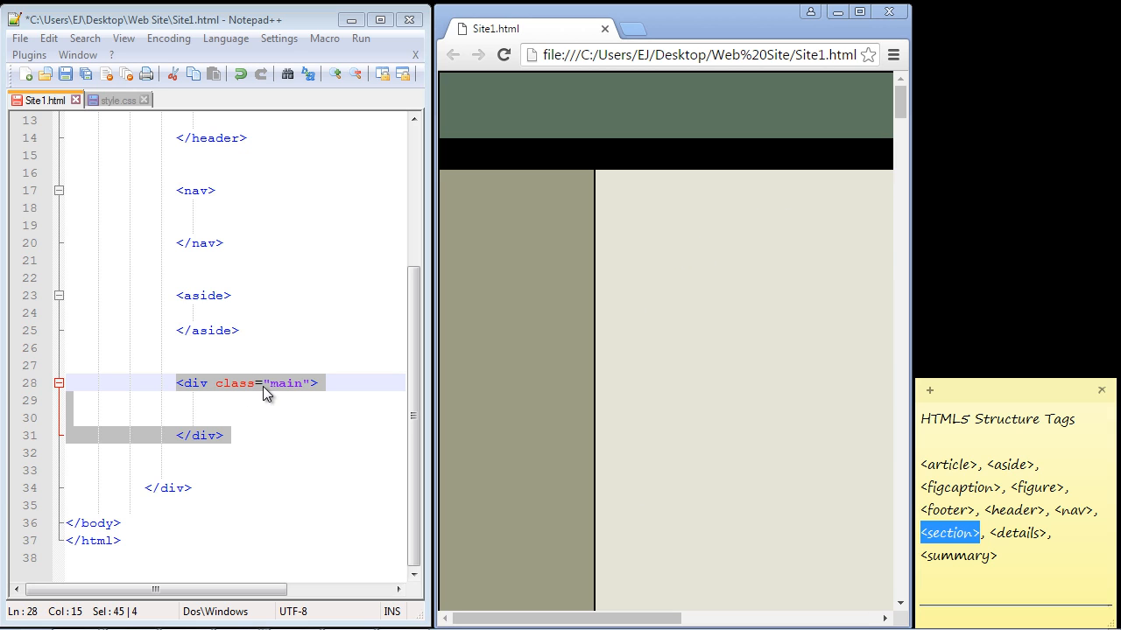
click(206, 382)
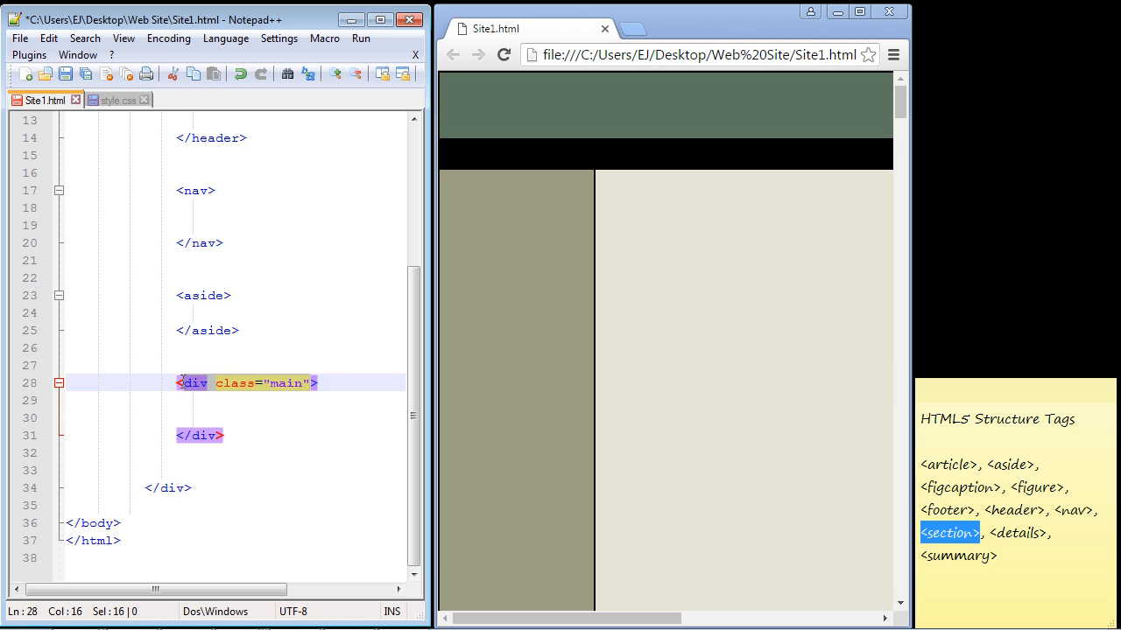
- Rename the main div to <section> and the .main rule in style.css to a section selector
text(section)
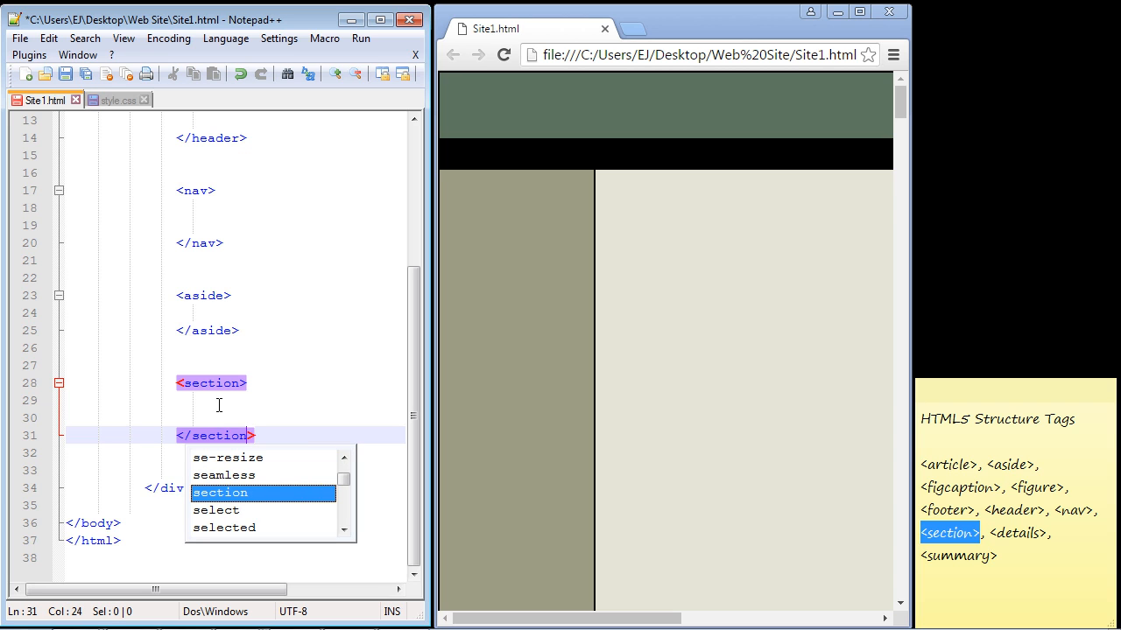
mouse_move(108, 98)
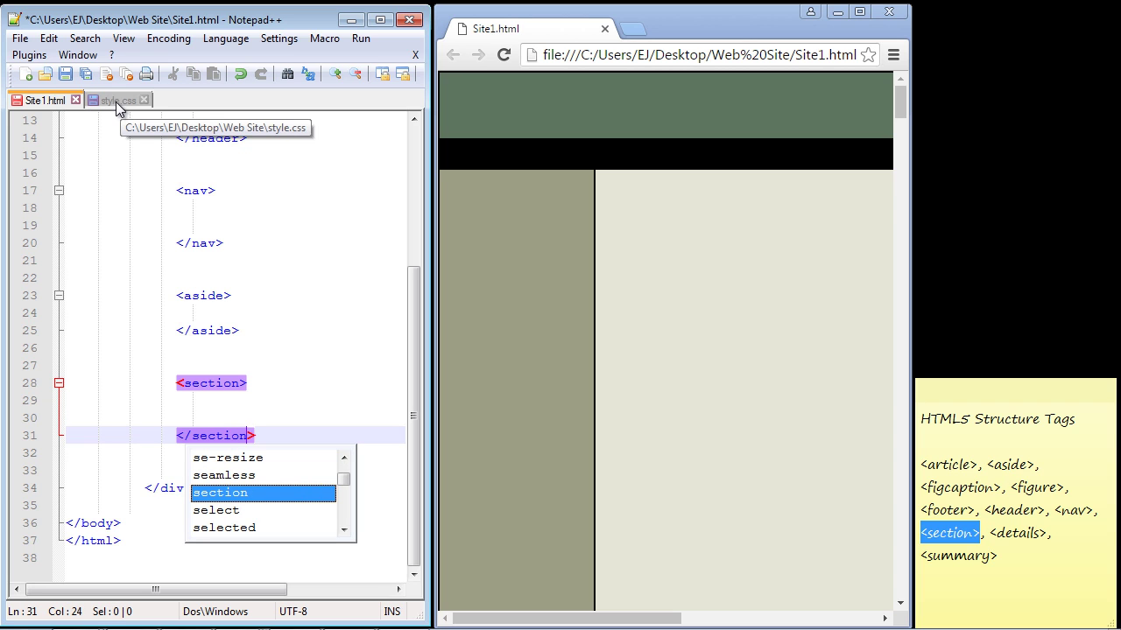
click(114, 98)
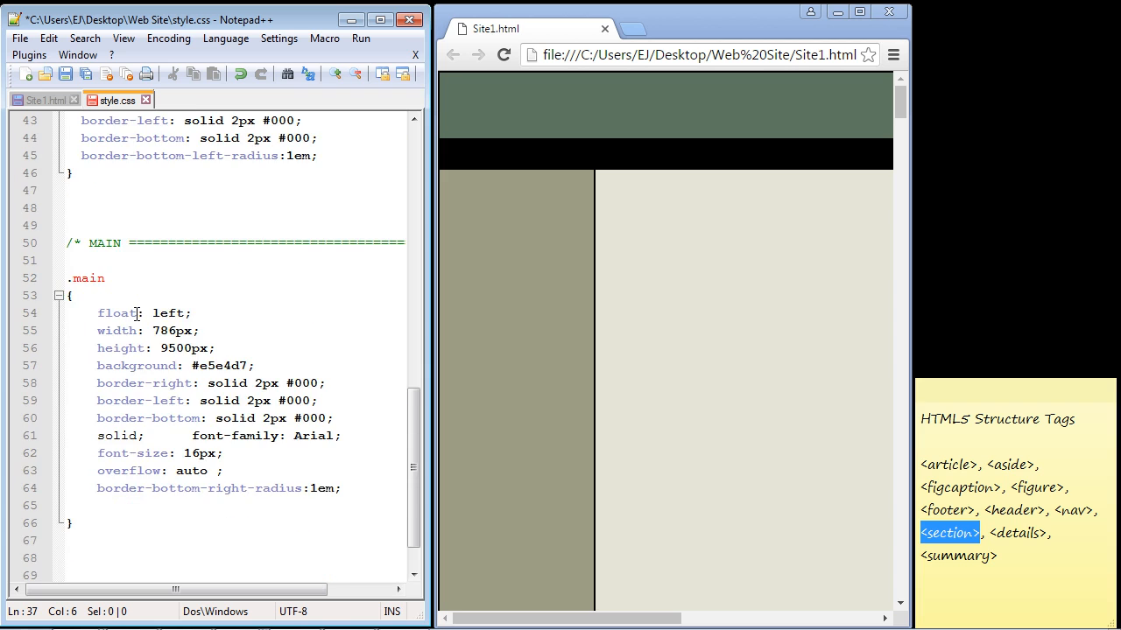
text(sectio)
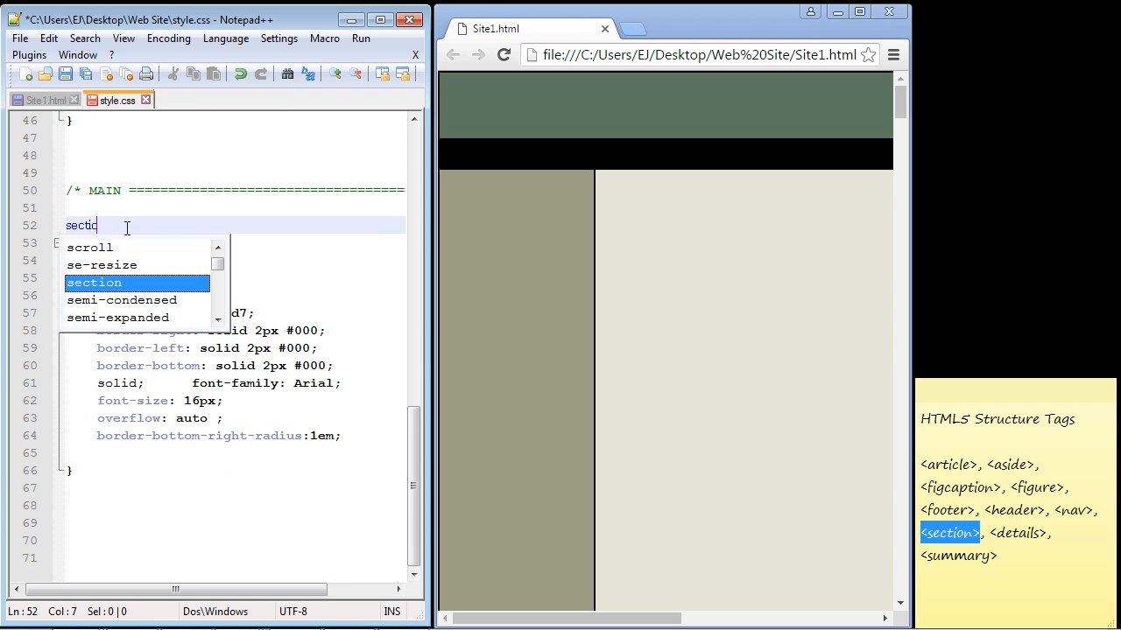
click(38, 98)
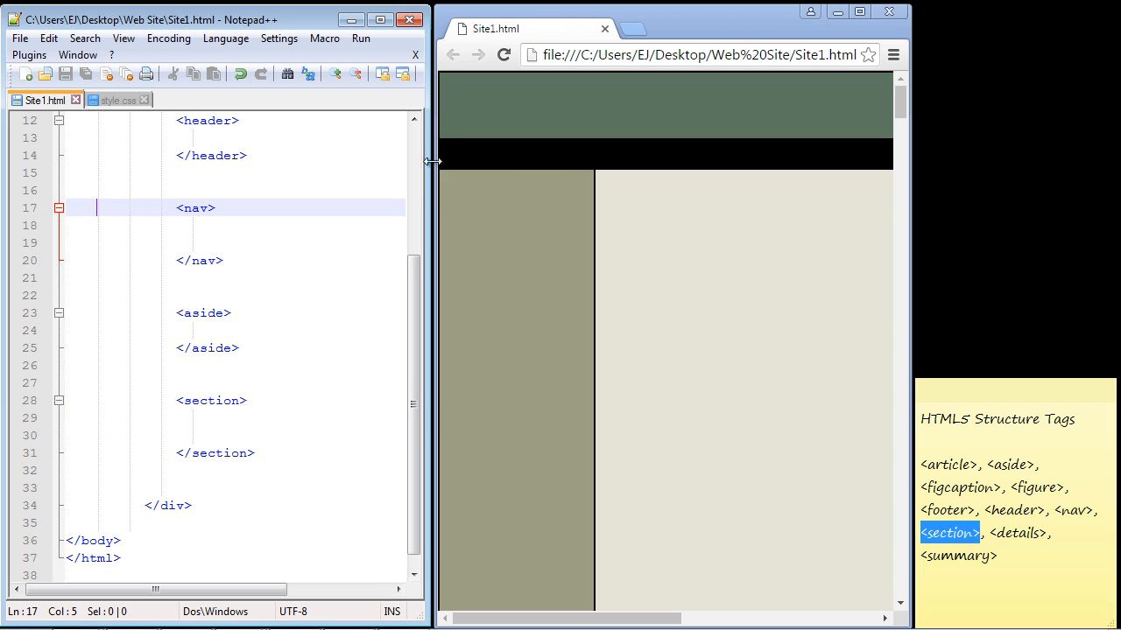
mouse_move(360, 38)
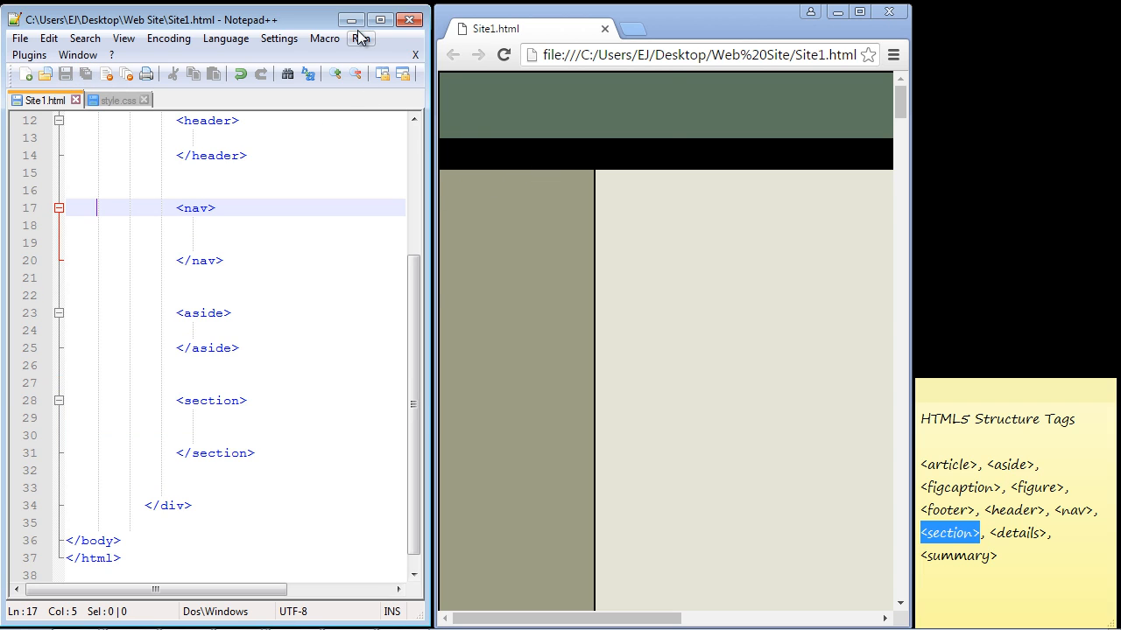
- Show the Run menu's Launch in Firefox, IE, Chrome and Safari options
click(361, 39)
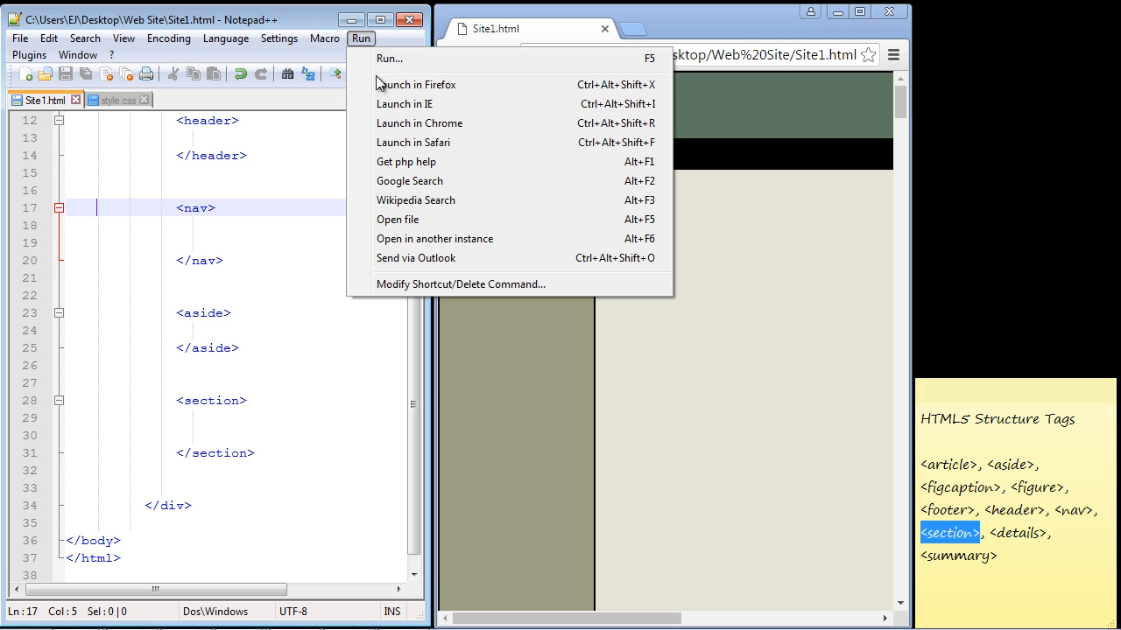